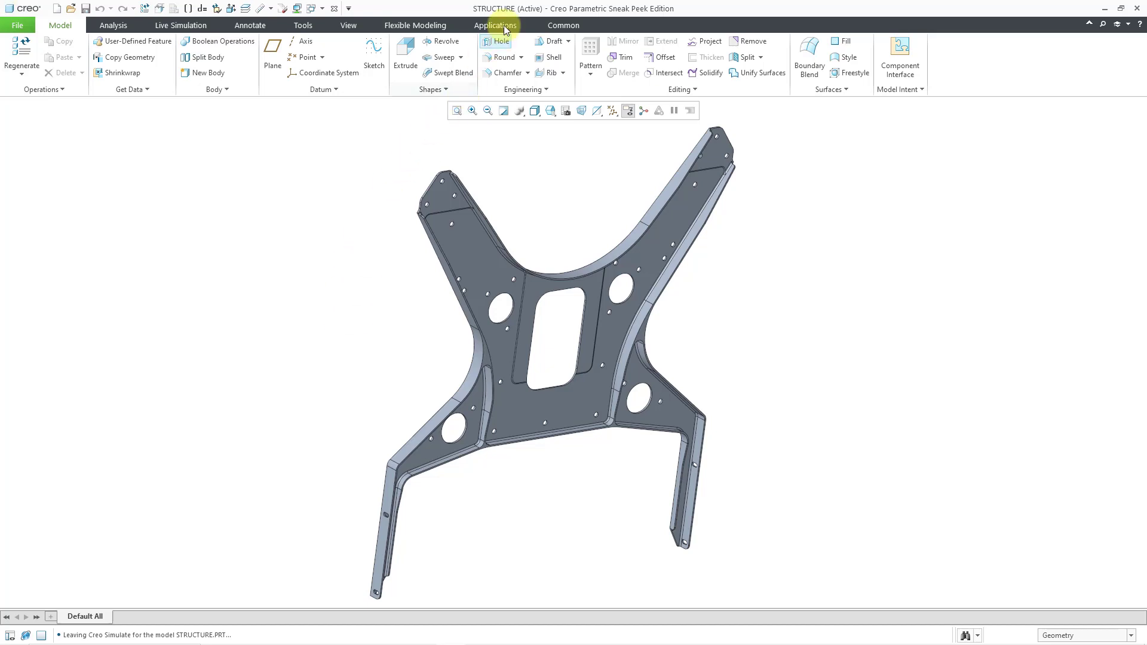
Step: Enter Creo Simulate in Structure Mode from the Applications ribbon
click(495, 25)
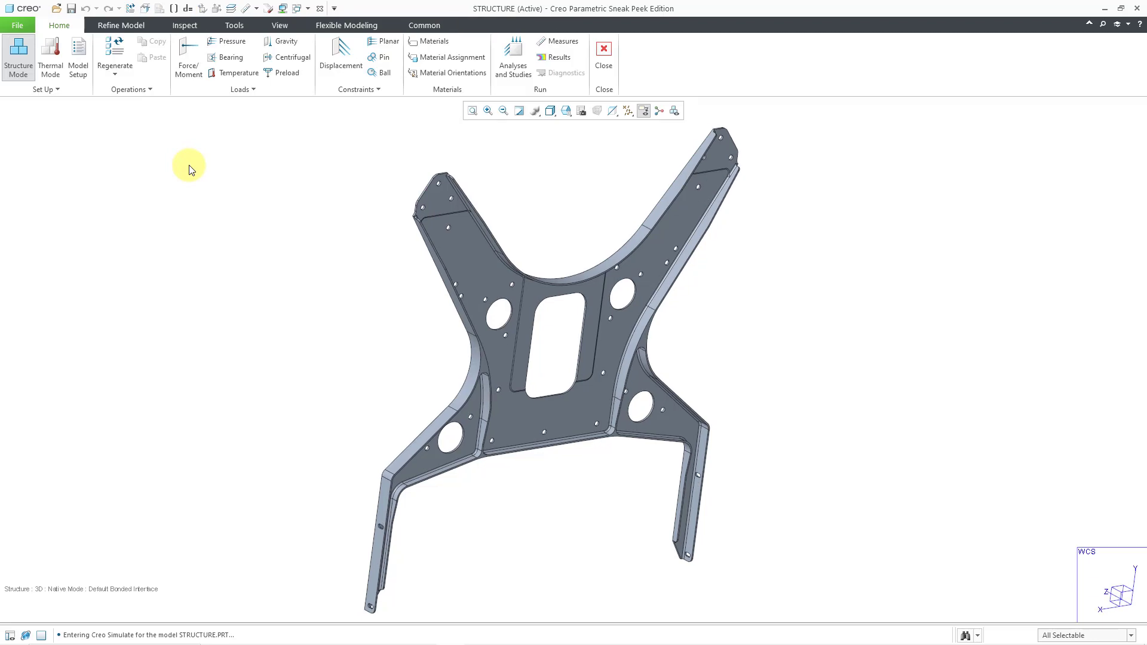
mouse_move(207, 163)
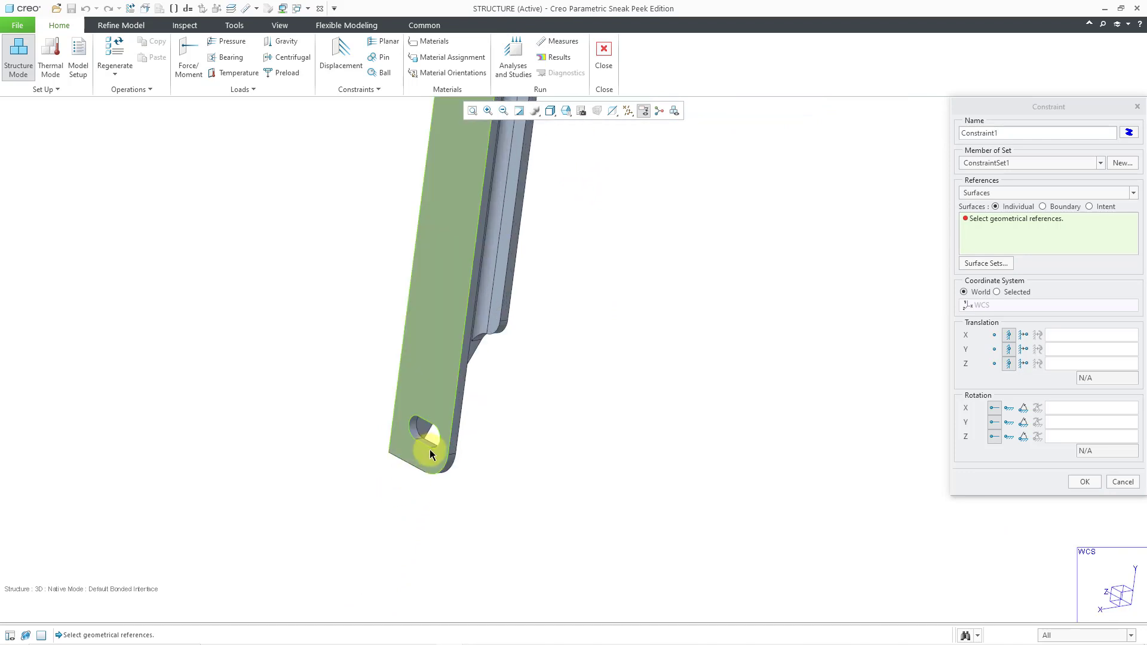
Step: Select the slot-hole surfaces at the bottom of both legs as displacement constraint references
click(430, 454)
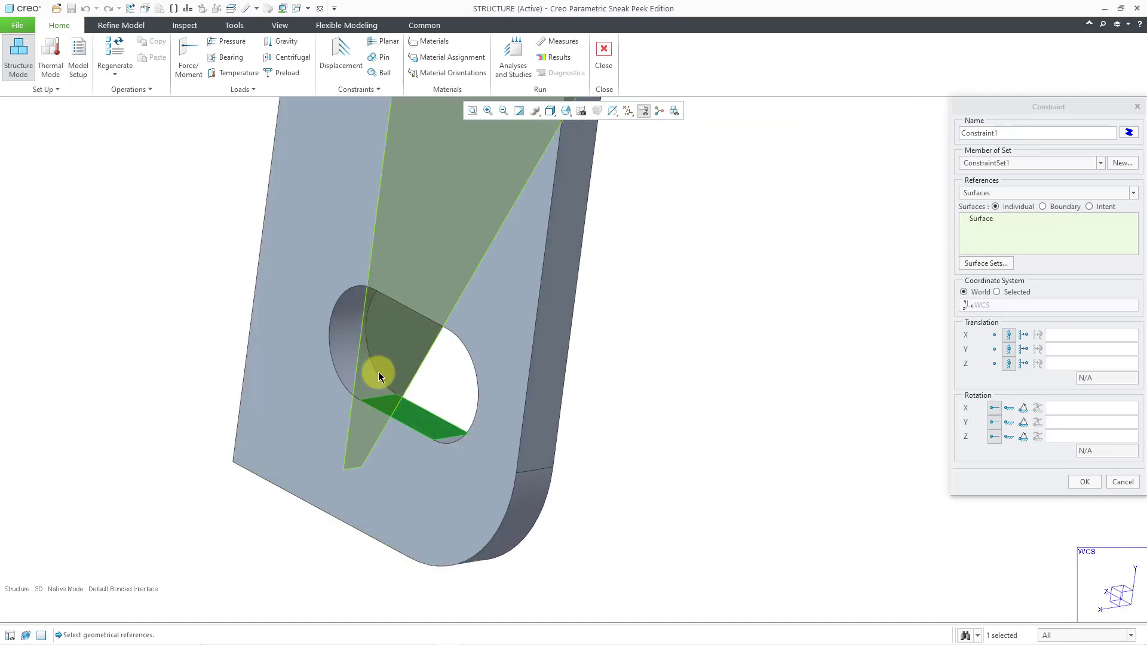
click(421, 307)
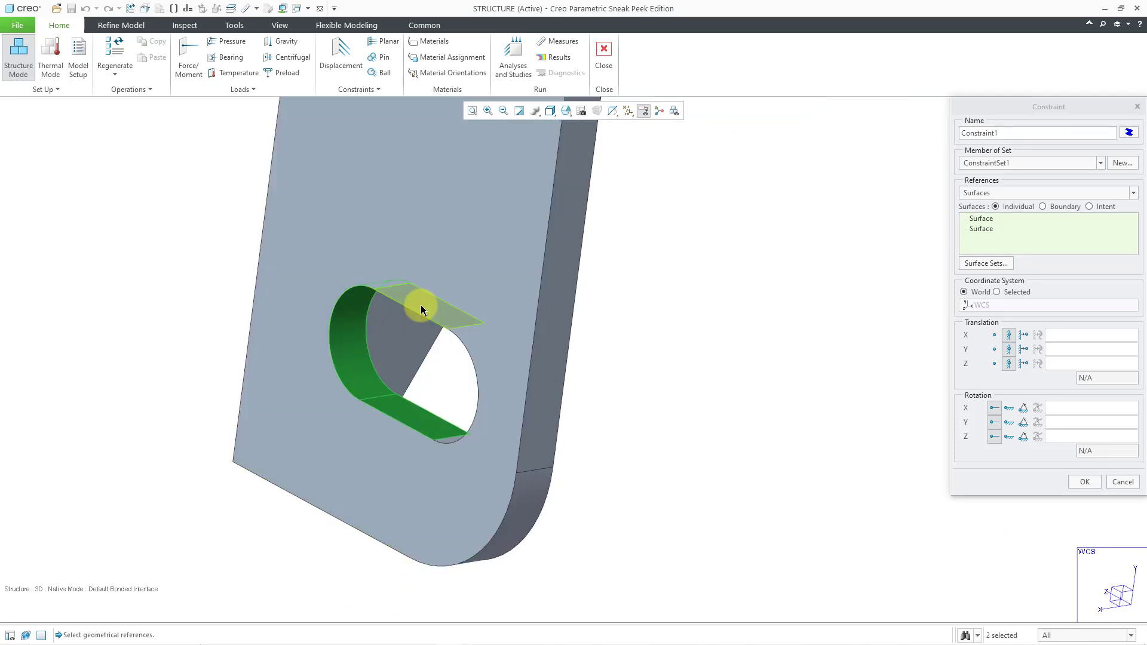
click(471, 441)
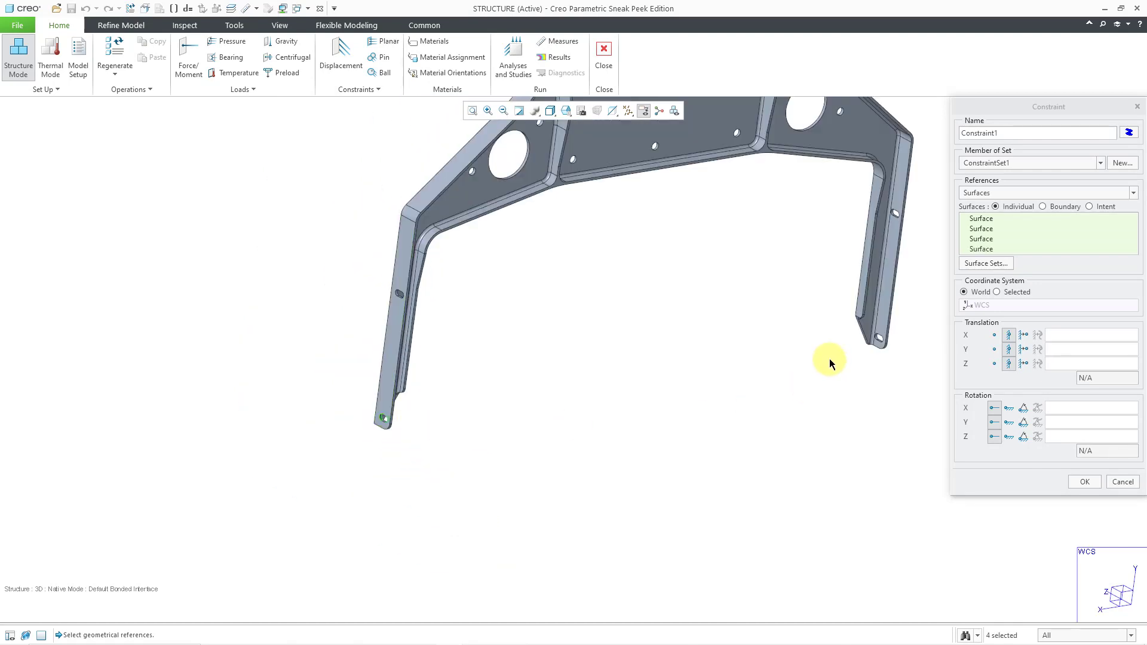
scroll(down, 3)
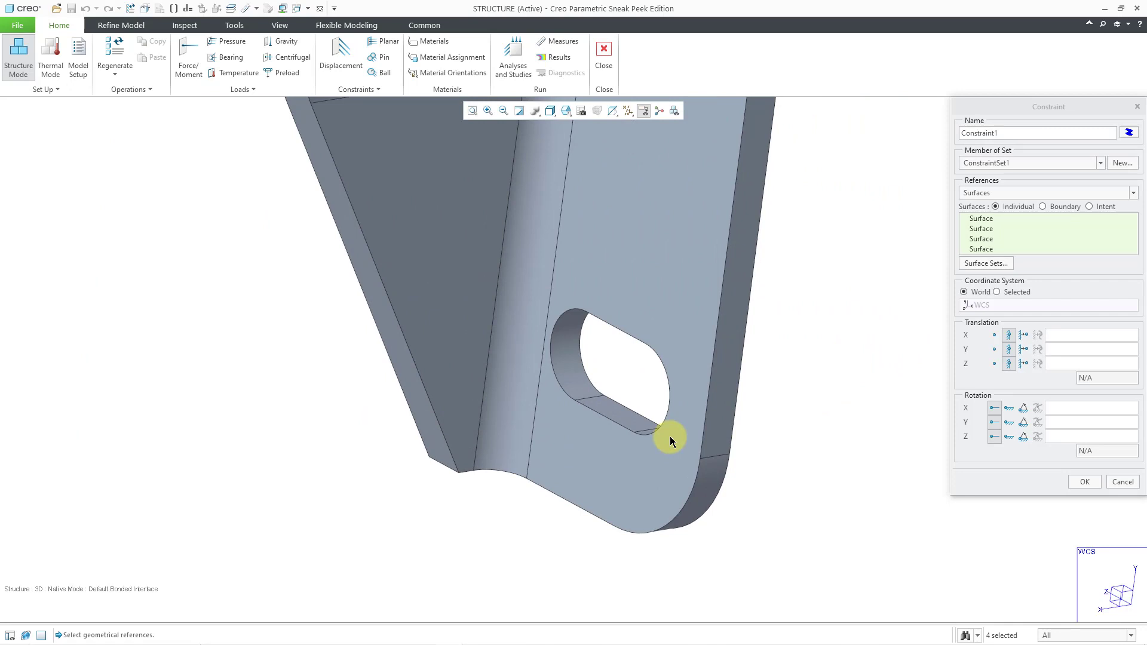
click(630, 325)
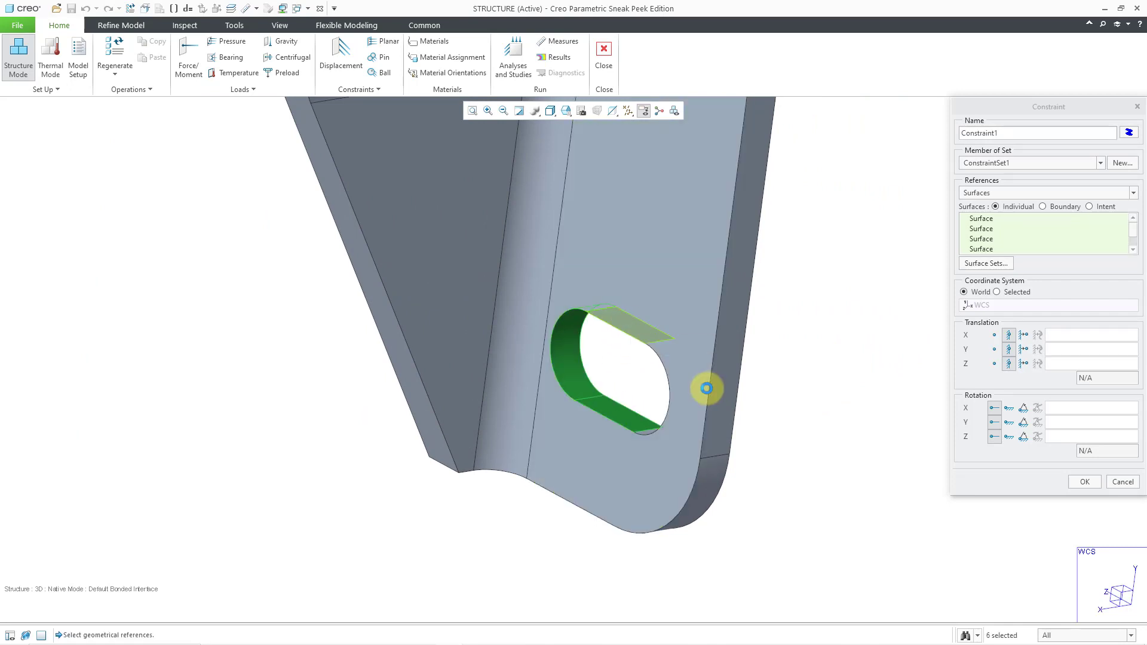
click(673, 390)
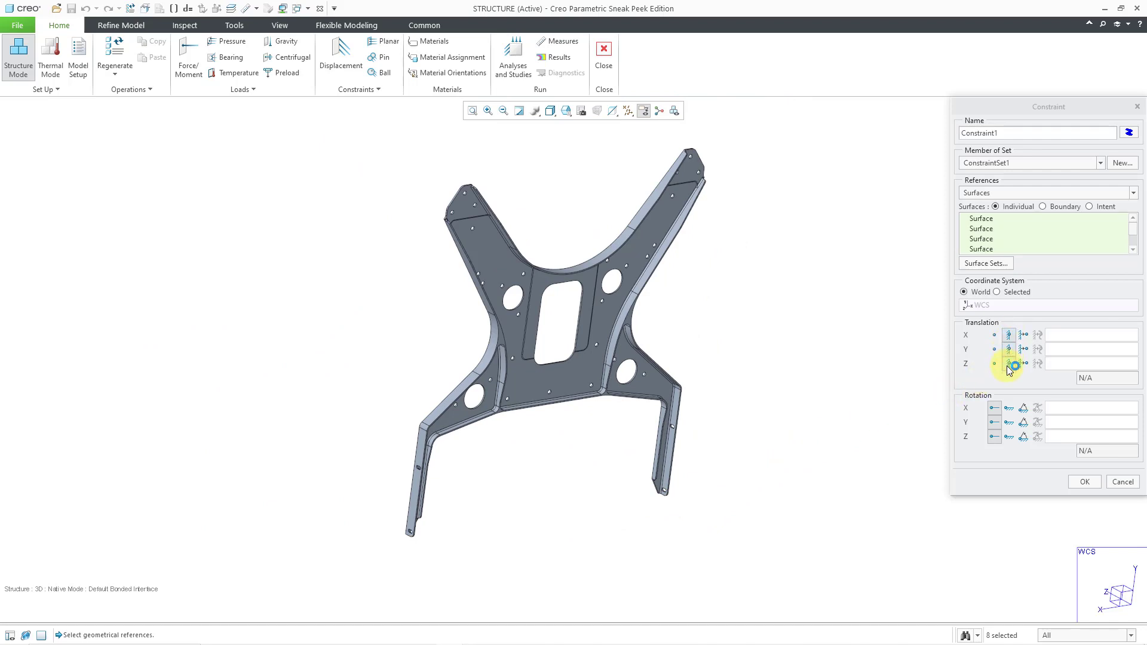
mouse_move(884, 382)
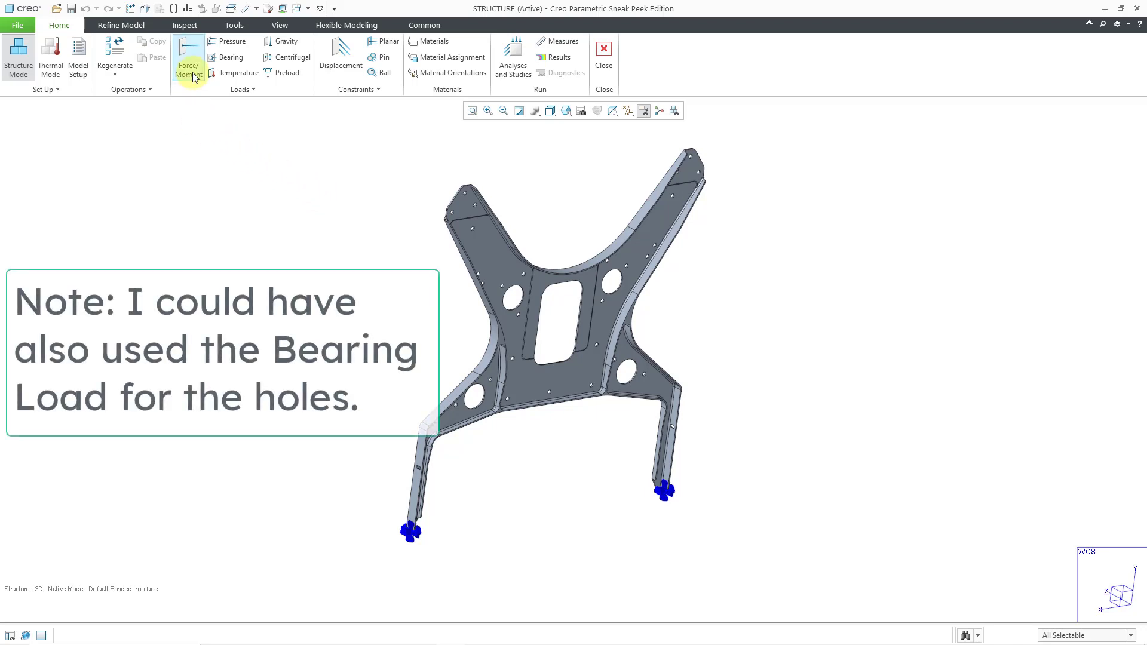
Step: Begin a Force/Moment load and select the small holes at the tips of both upper arms
click(188, 58)
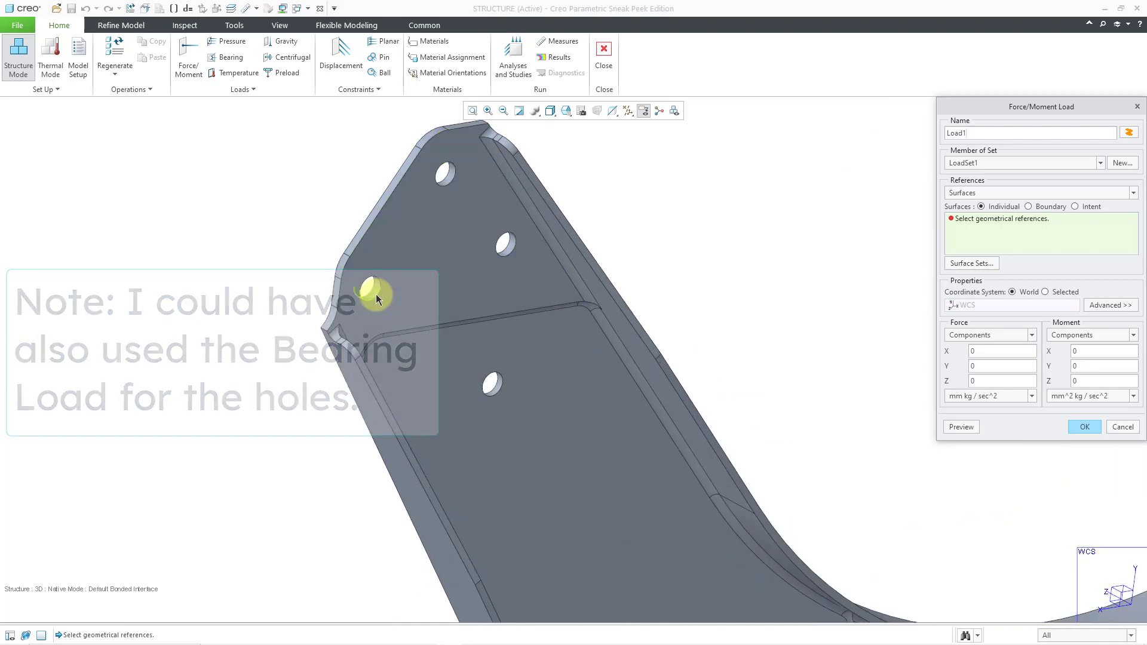
click(509, 245)
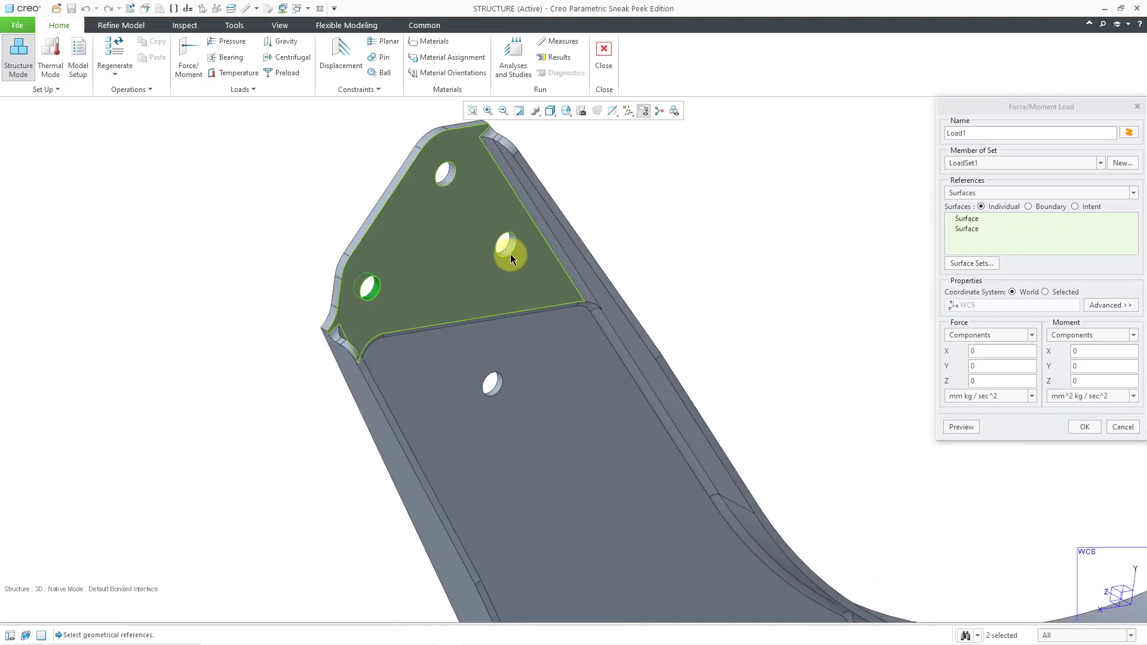
click(445, 175)
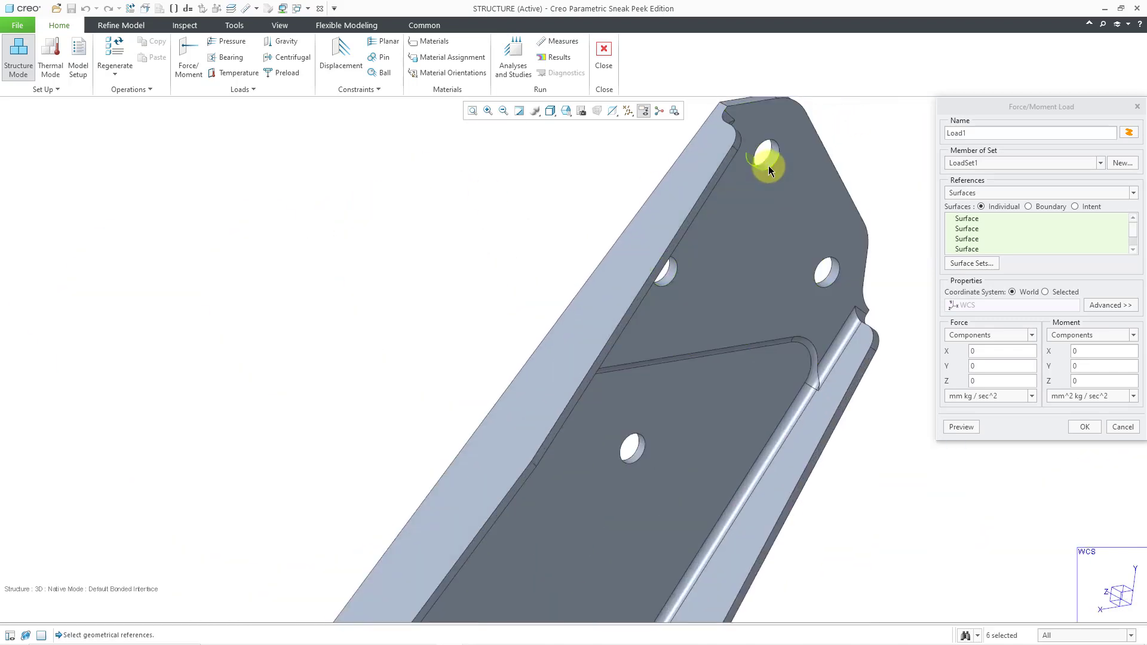
click(689, 289)
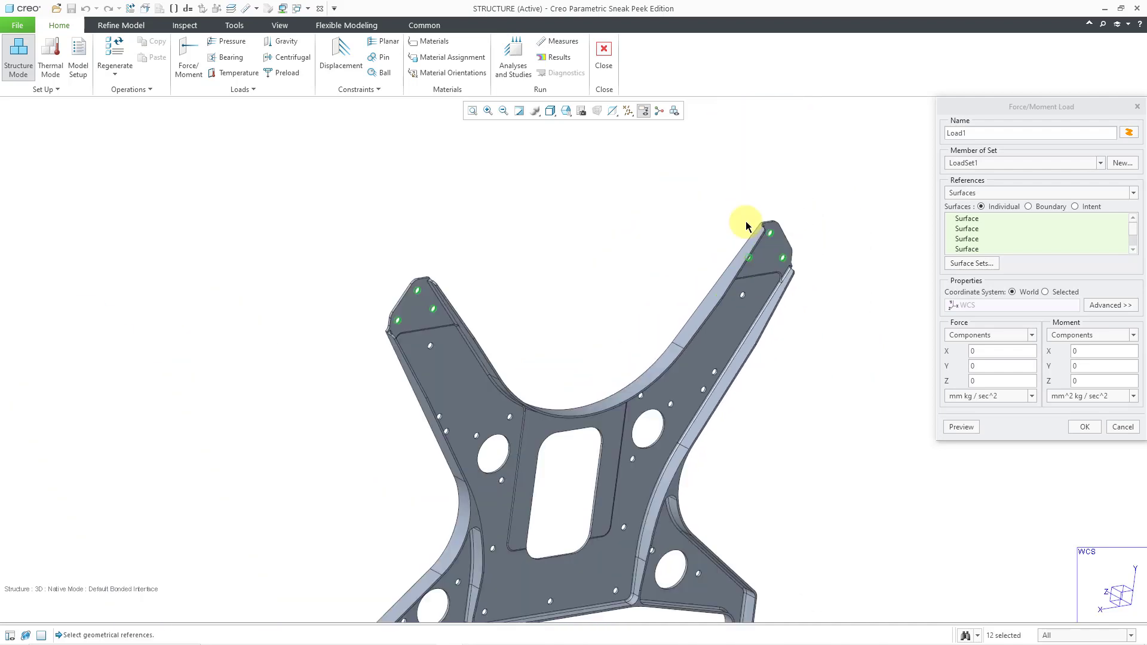
drag(746, 224, 859, 520)
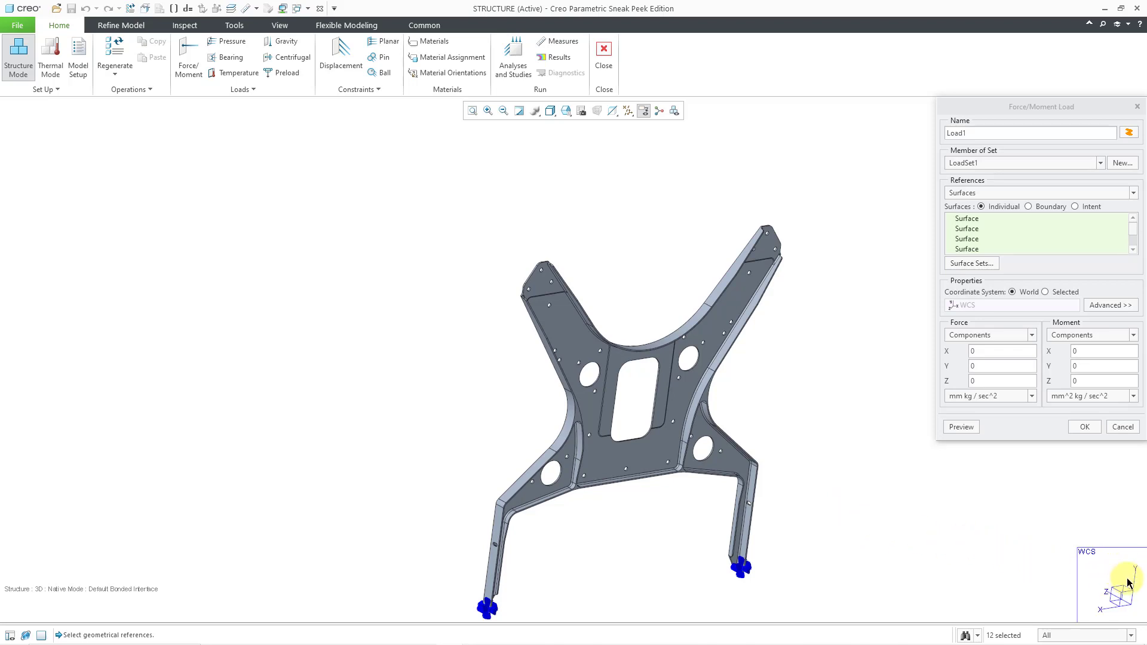
mouse_move(1010, 550)
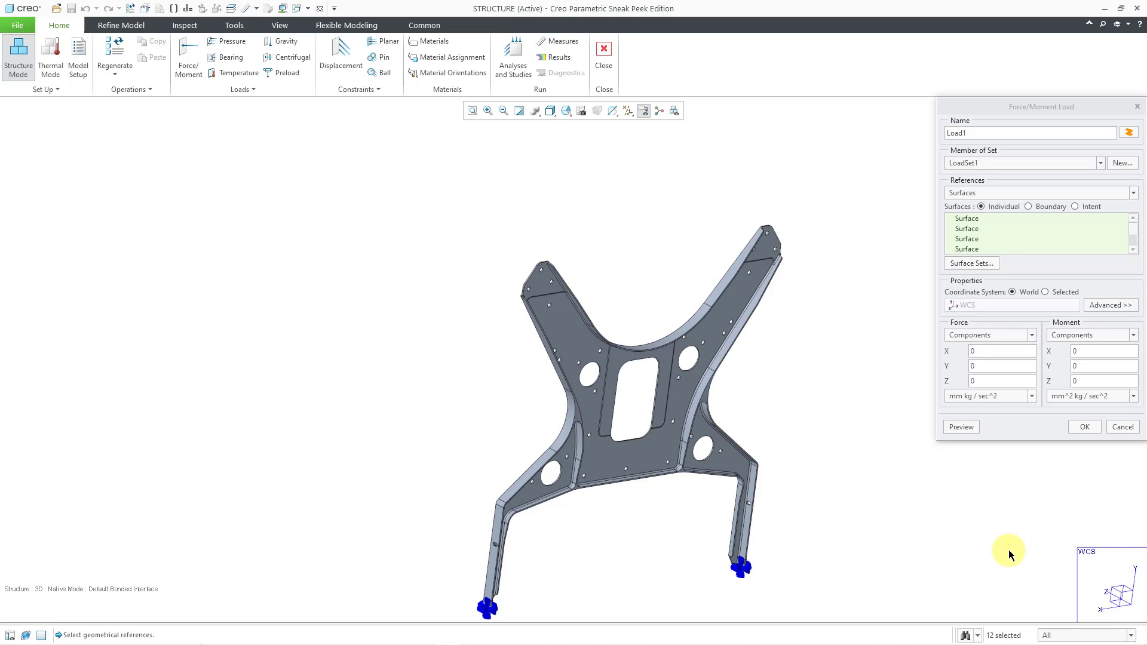
mouse_move(996, 531)
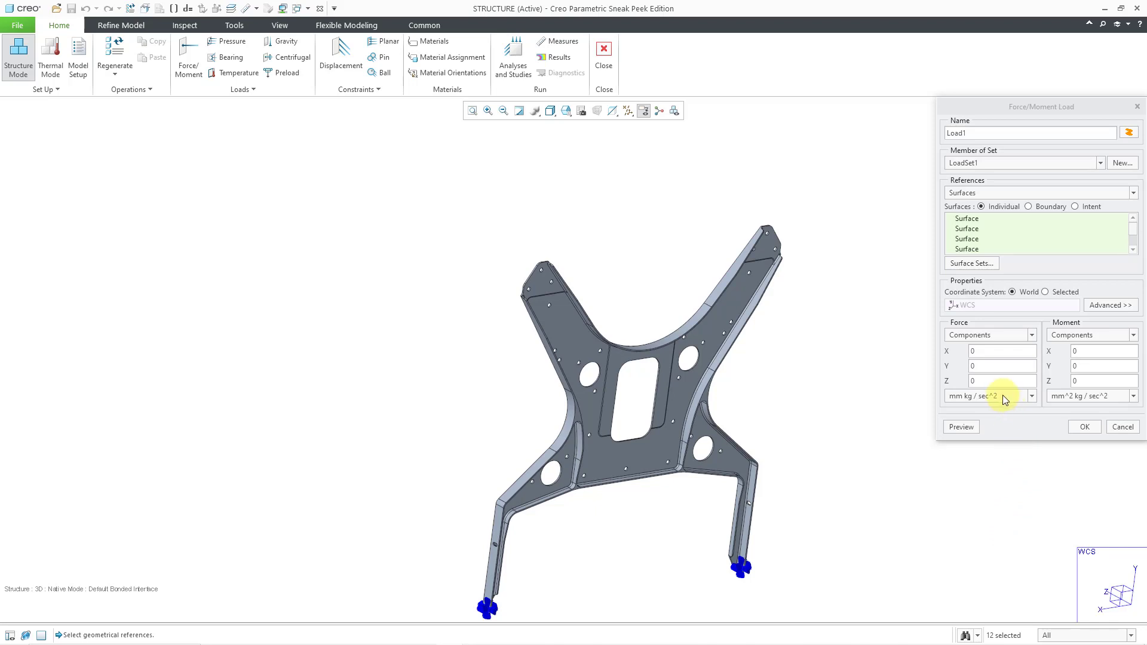
Step: Set force units to lbf with -25 in the Y component and create the load
click(1032, 395)
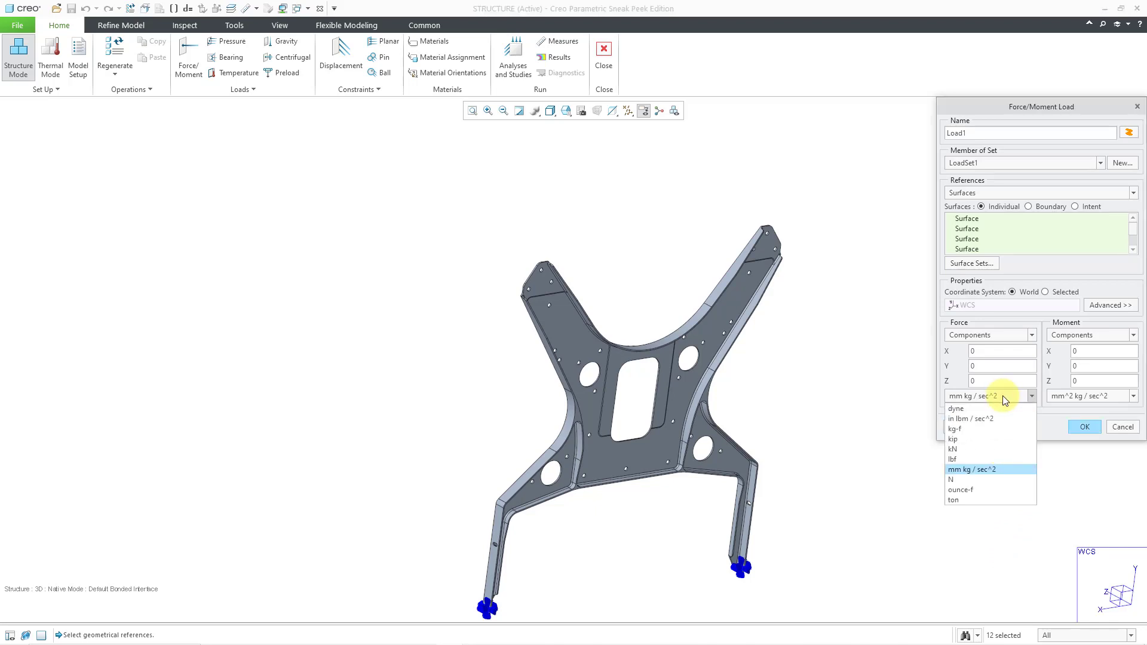
mouse_move(1003, 459)
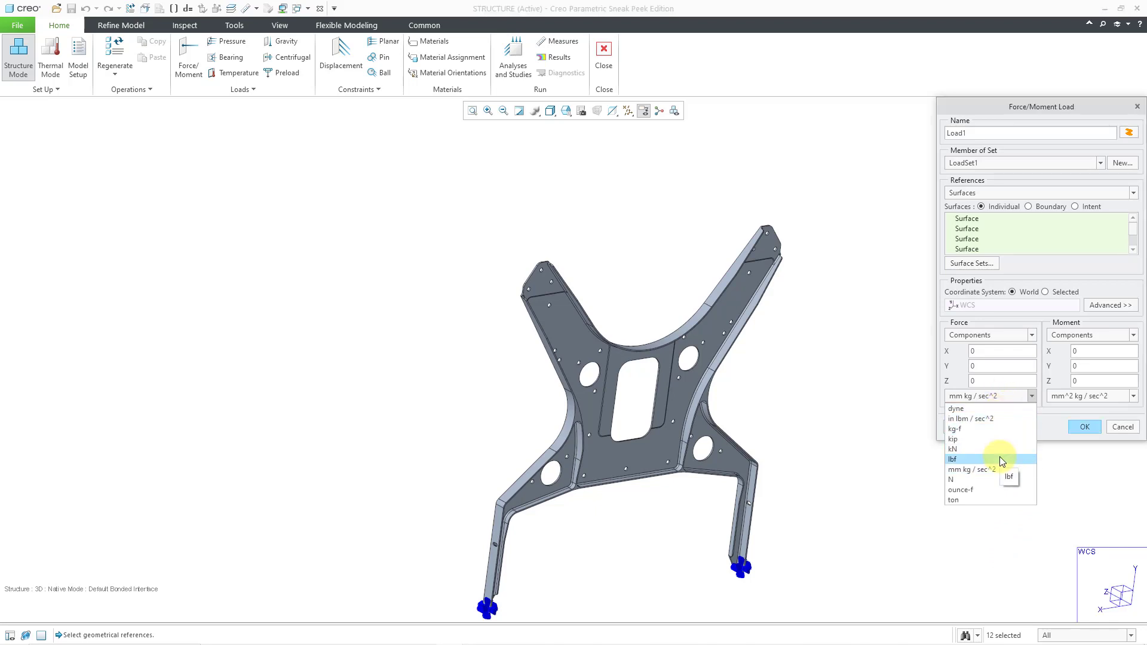
click(954, 459)
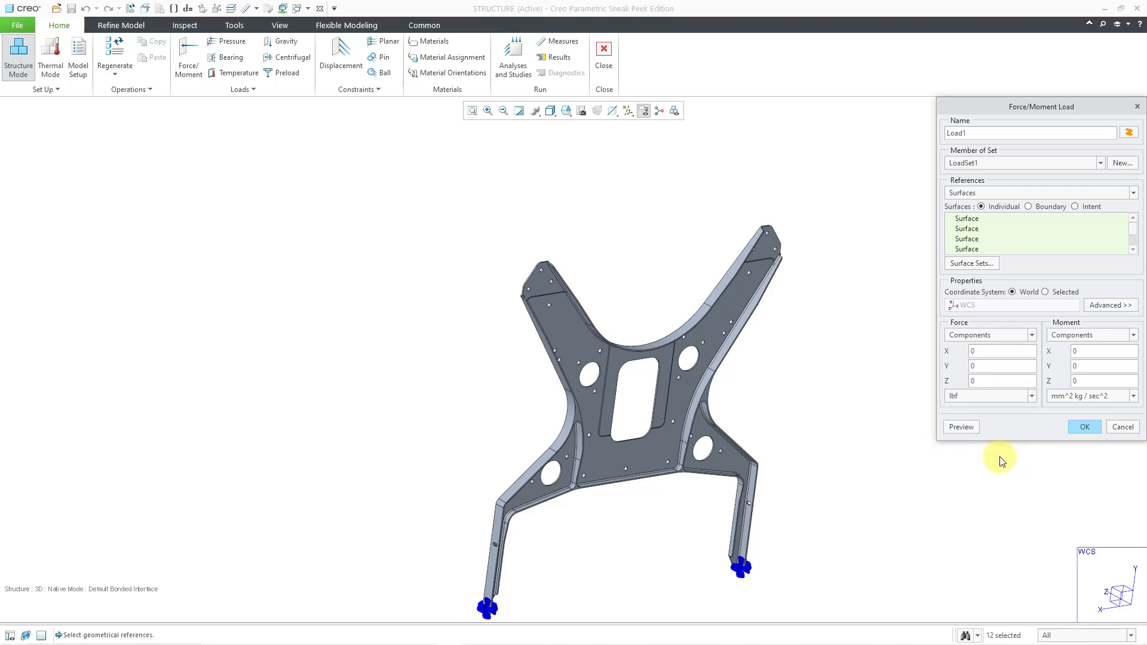
click(1002, 366)
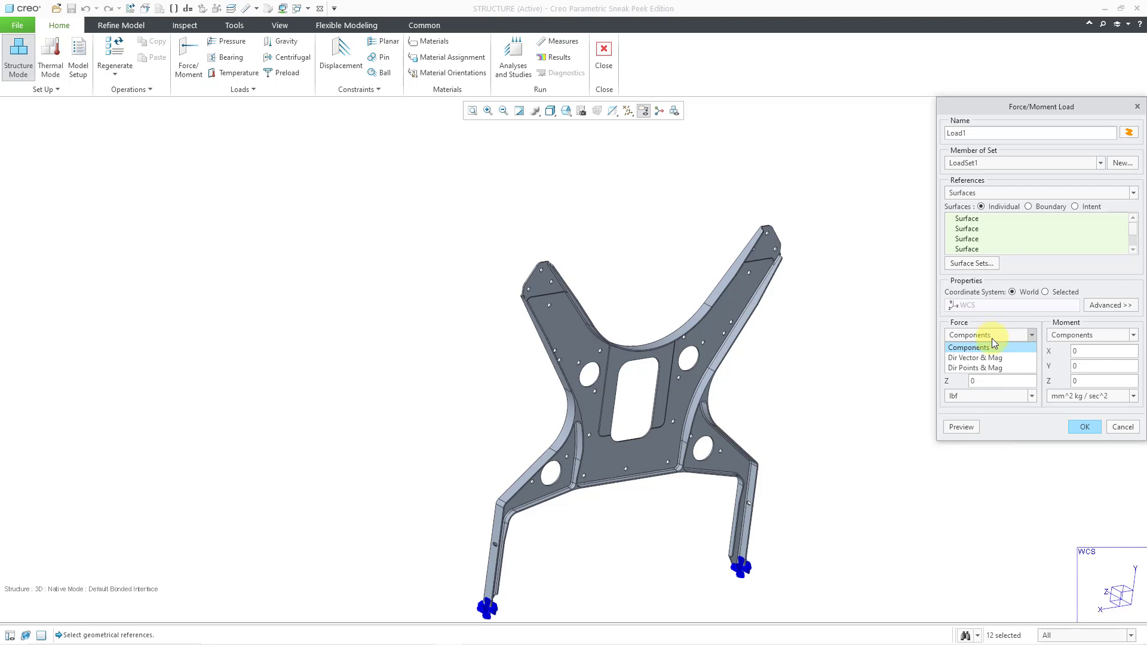
click(971, 347)
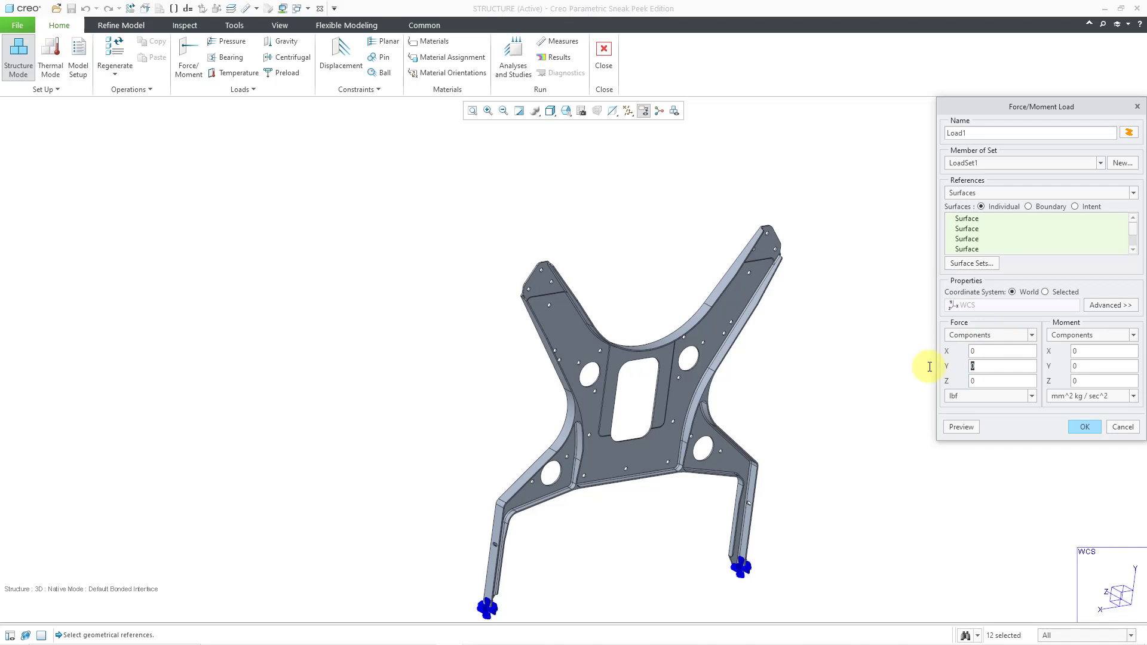
text(-25)
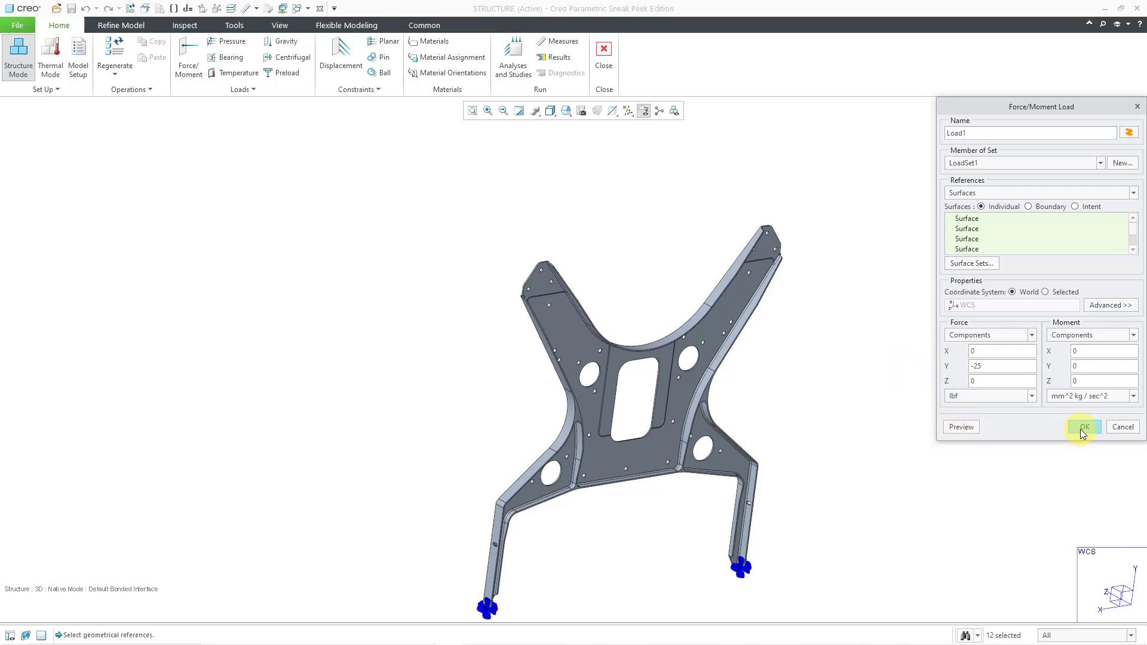
click(1084, 427)
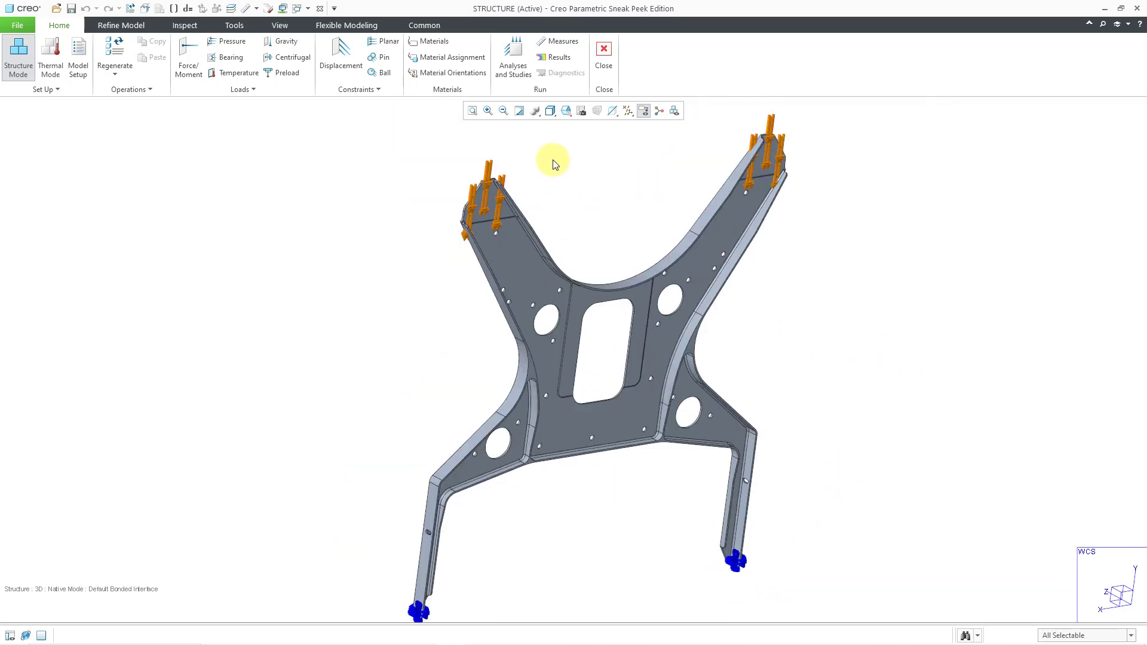
mouse_move(513, 58)
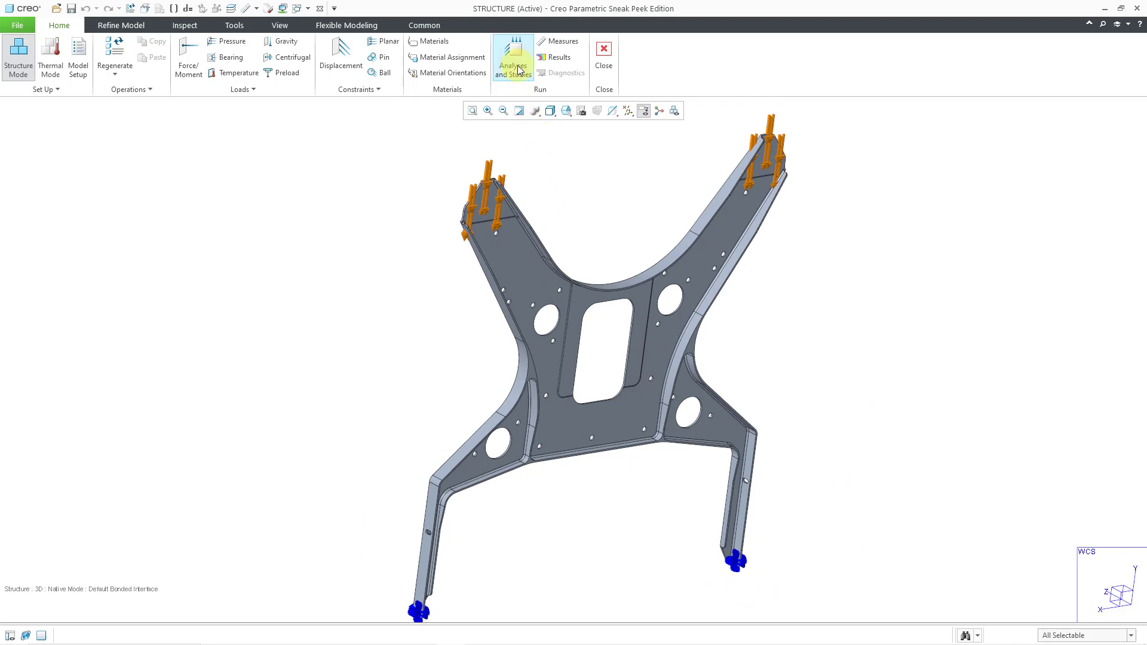
Step: Bring up the Analyses and Design Studies manager and list the new analysis types under File
click(512, 57)
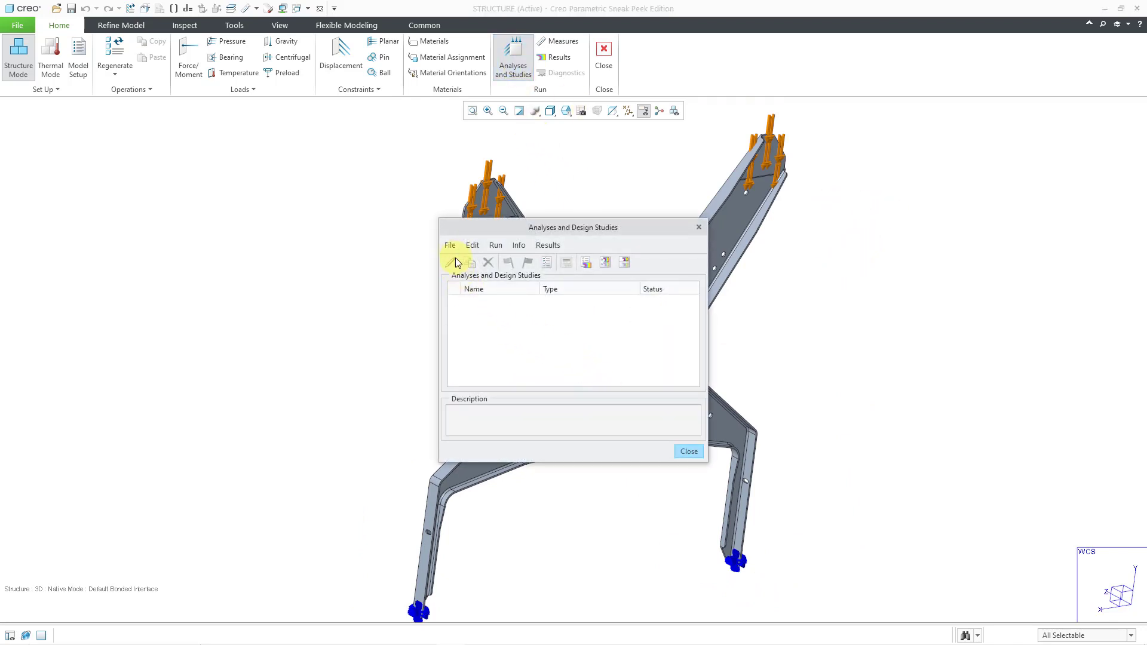
click(451, 245)
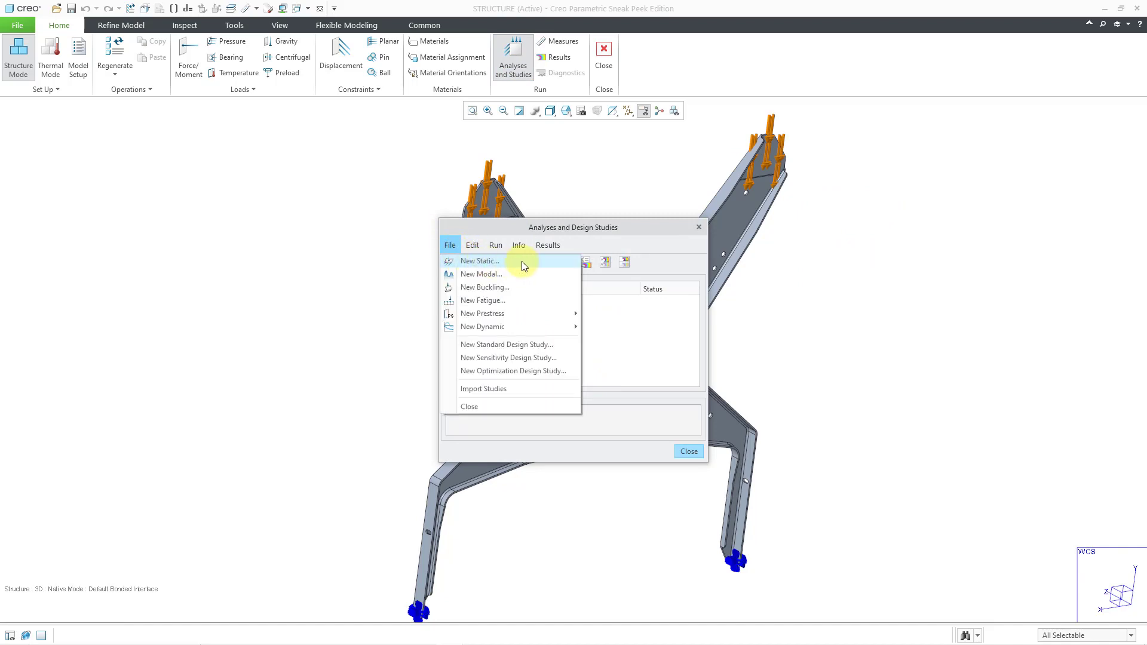
mouse_move(480, 262)
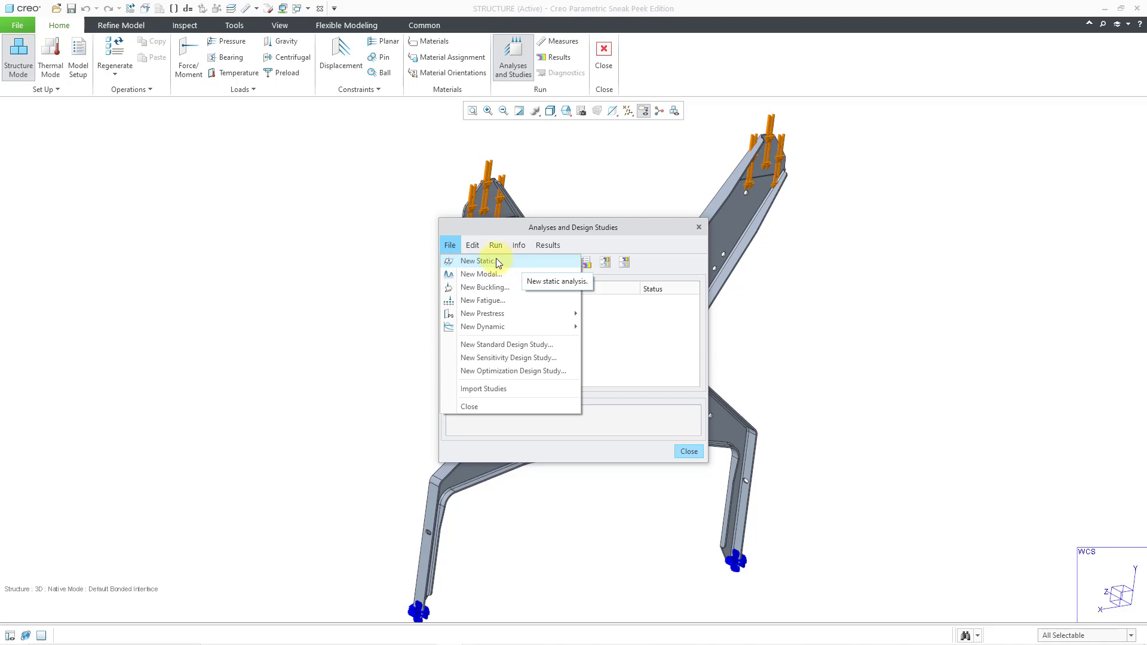
Step: Start a new static analysis and name it Compression_Static
click(477, 262)
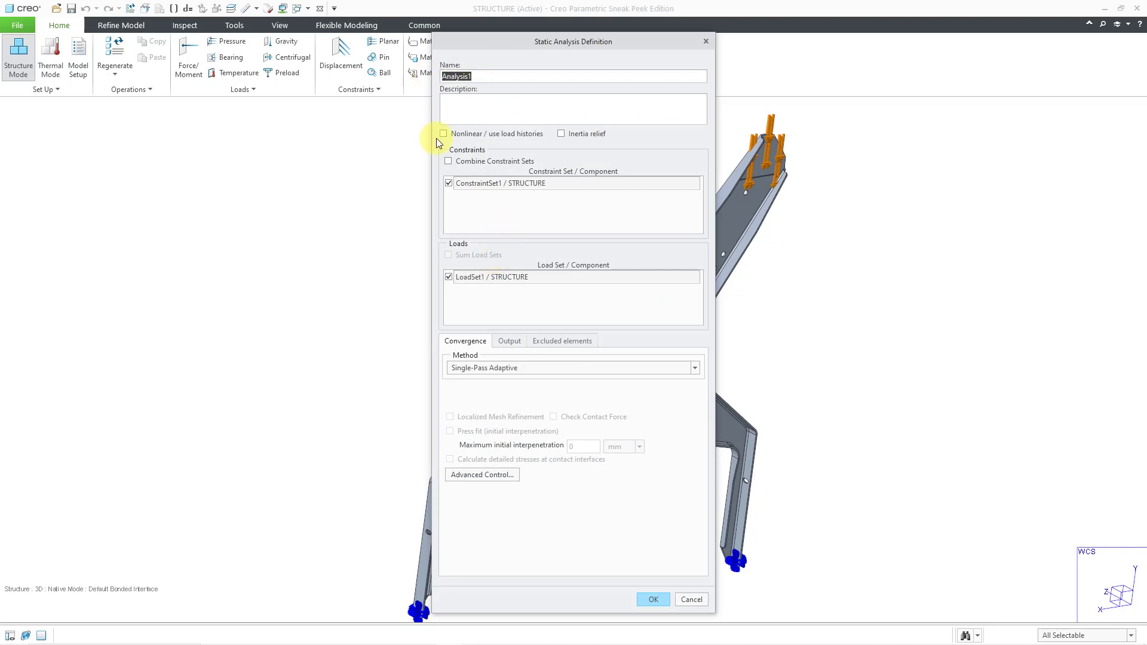
text(Comp)
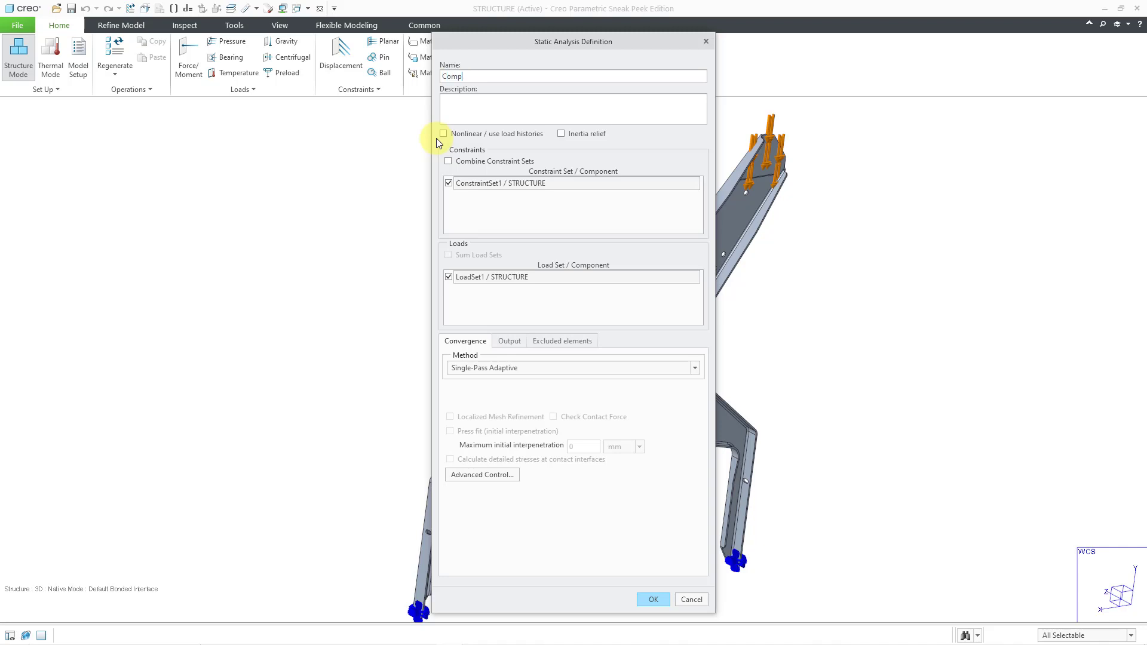
text(ression_Static)
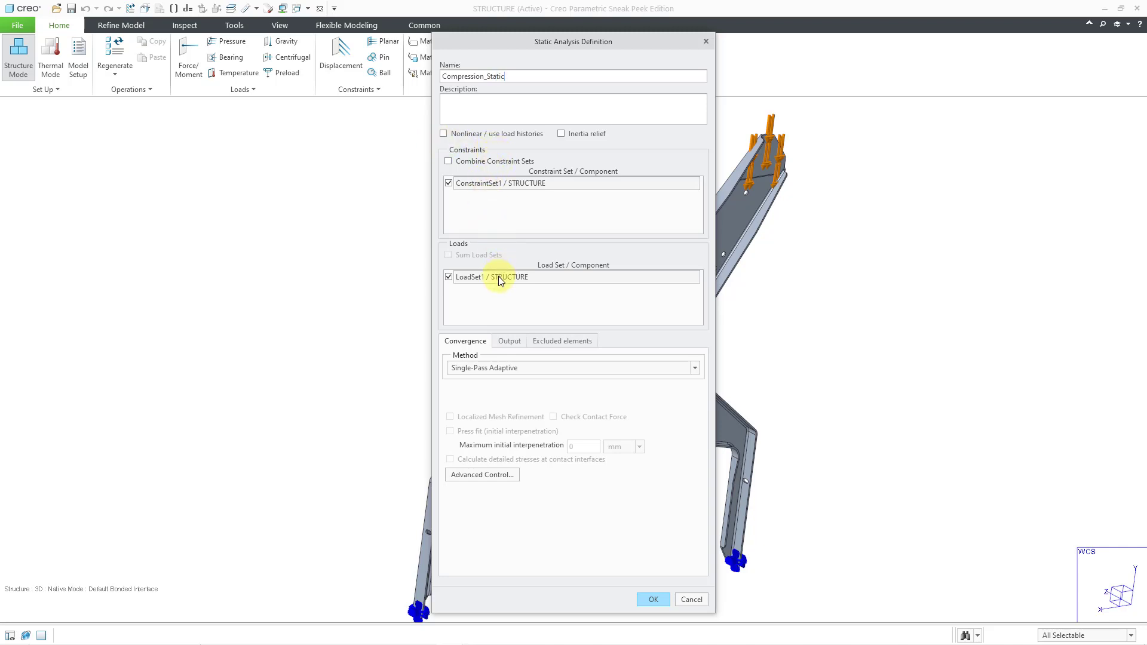
Step: Set convergence to Multi-Pass Adaptive, adjust the maximum polynomial order, and save the analysis
click(693, 367)
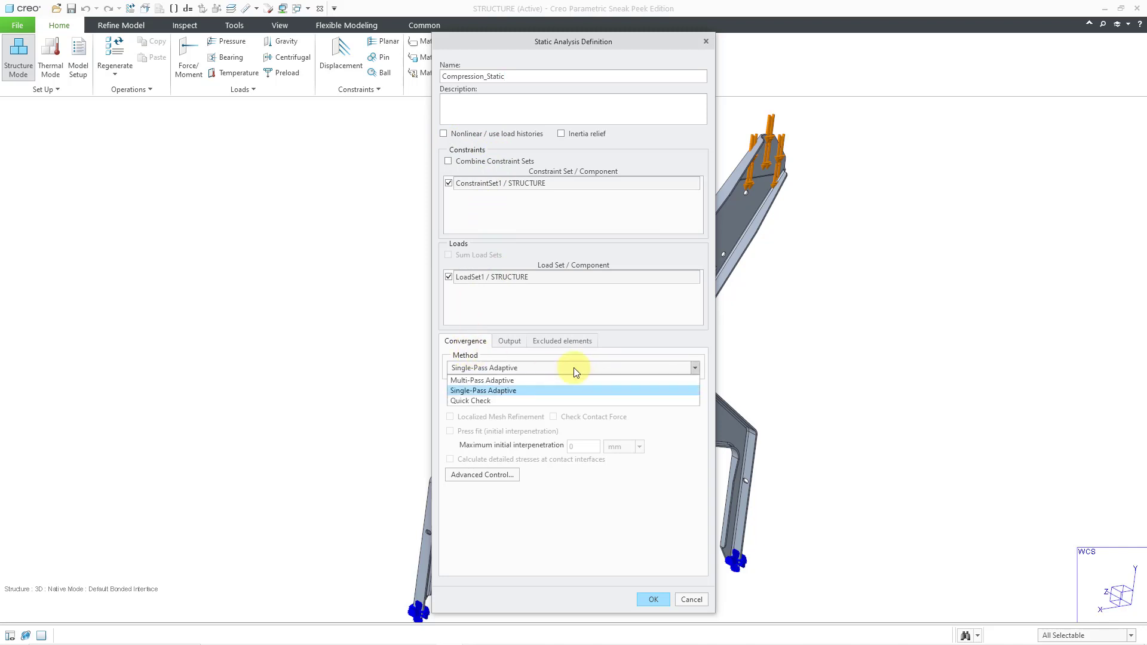
click(481, 380)
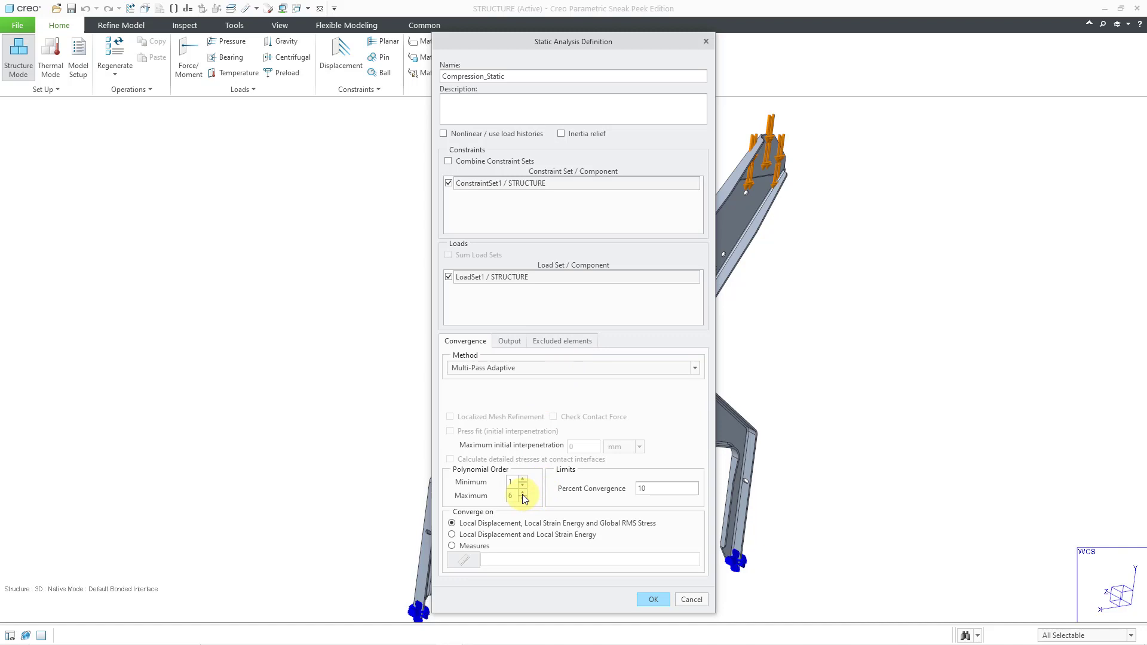
click(526, 500)
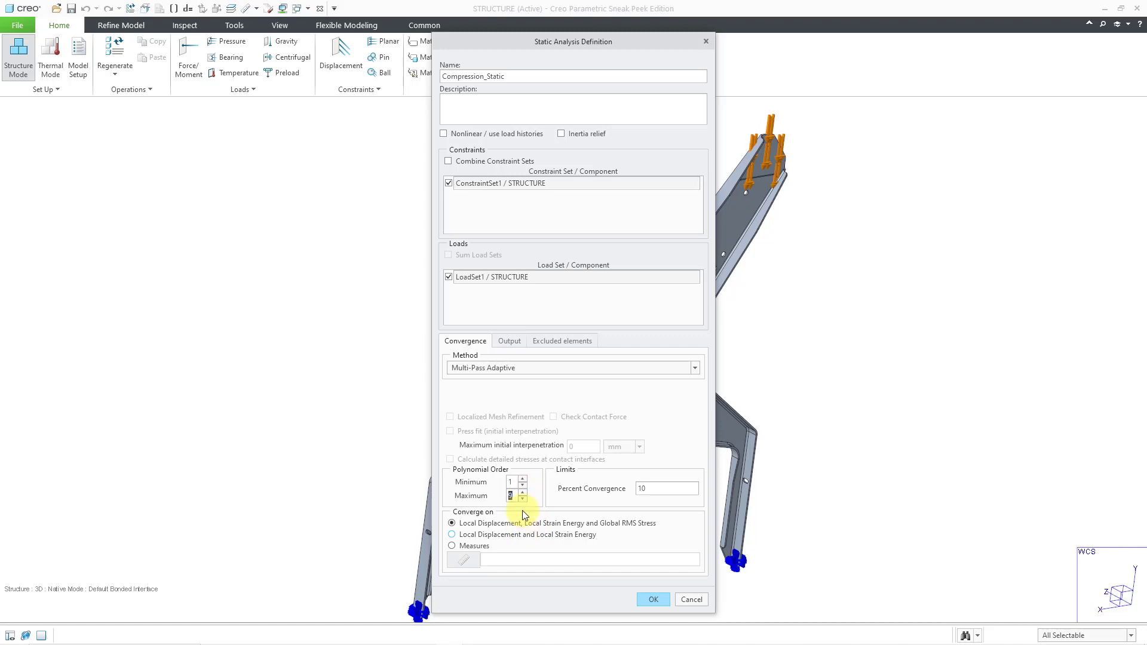
click(509, 341)
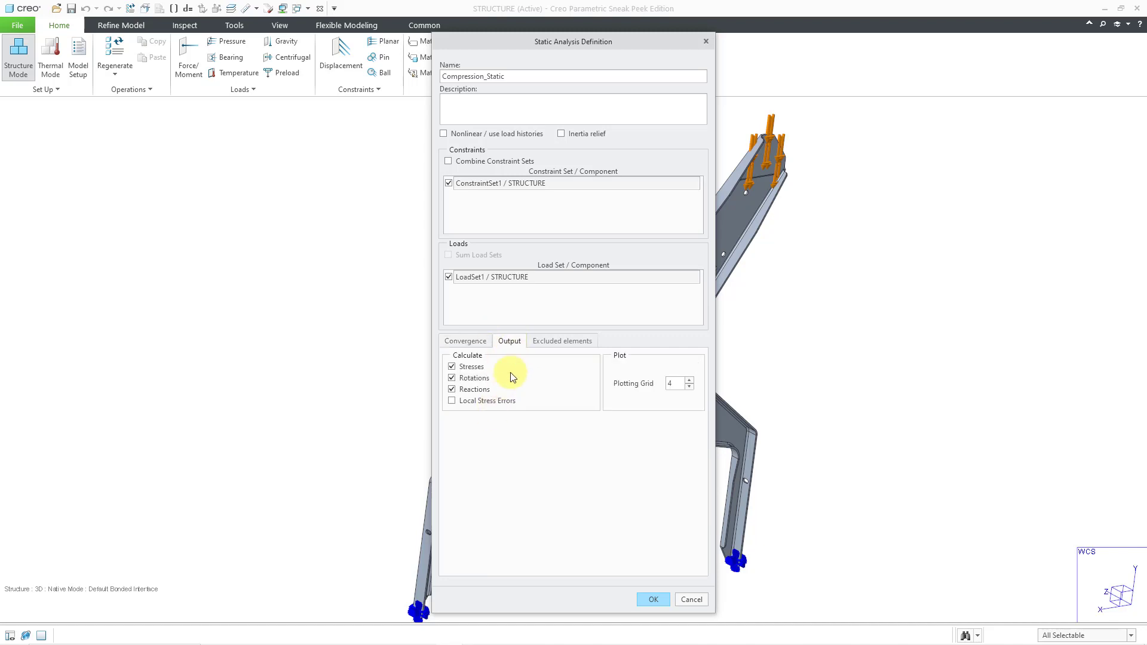
click(562, 341)
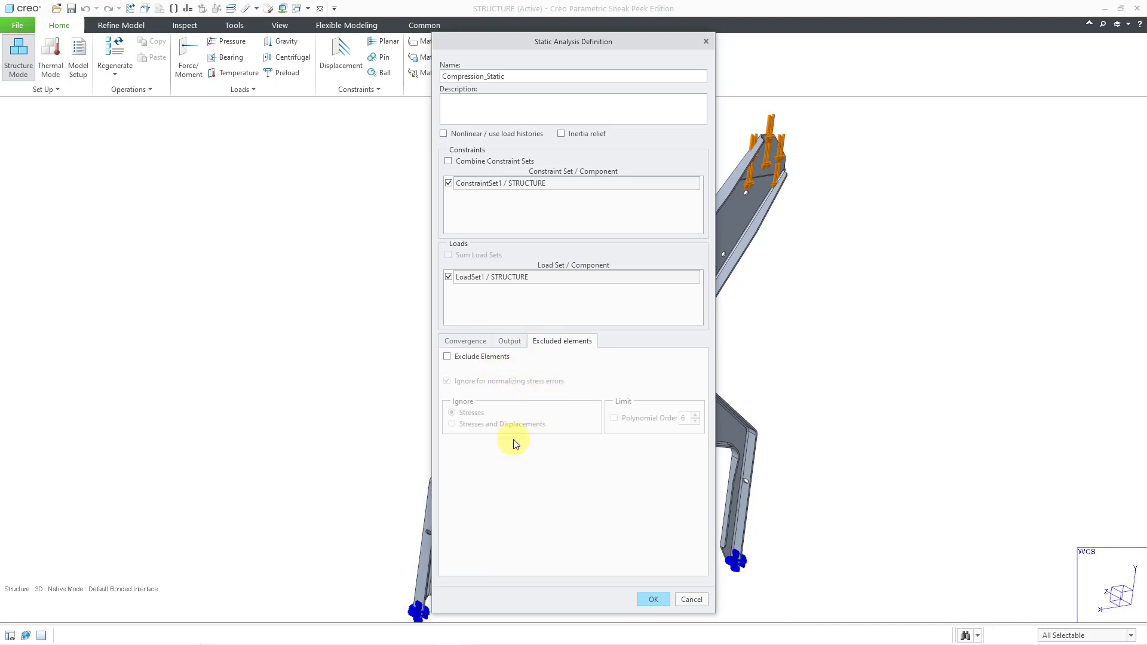
mouse_move(528, 461)
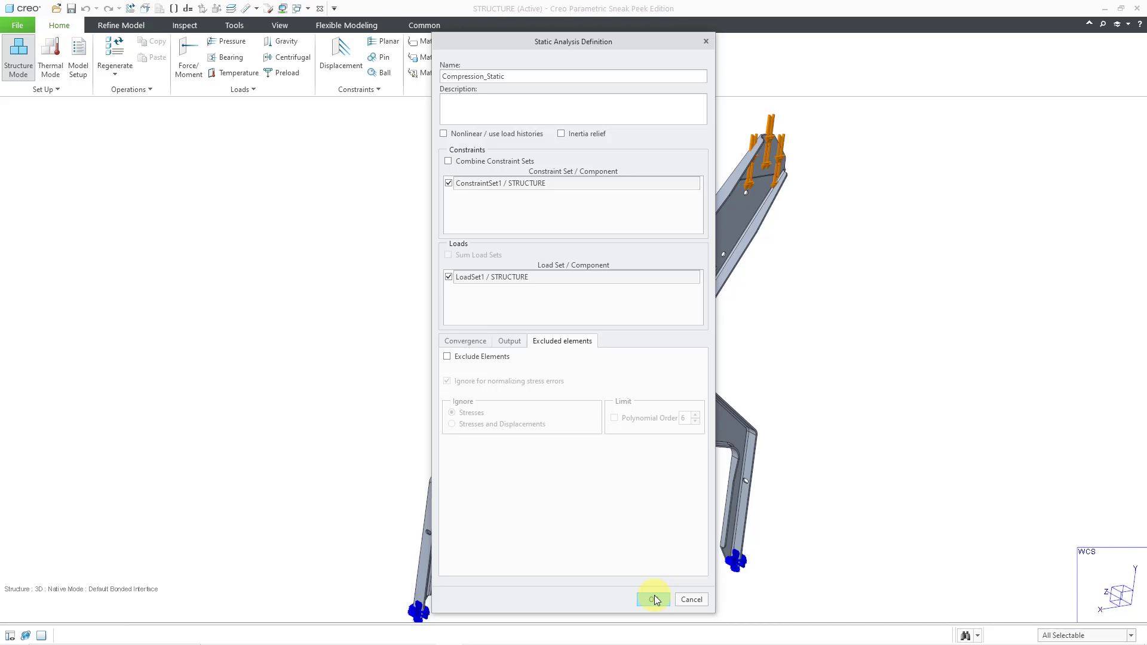
click(652, 599)
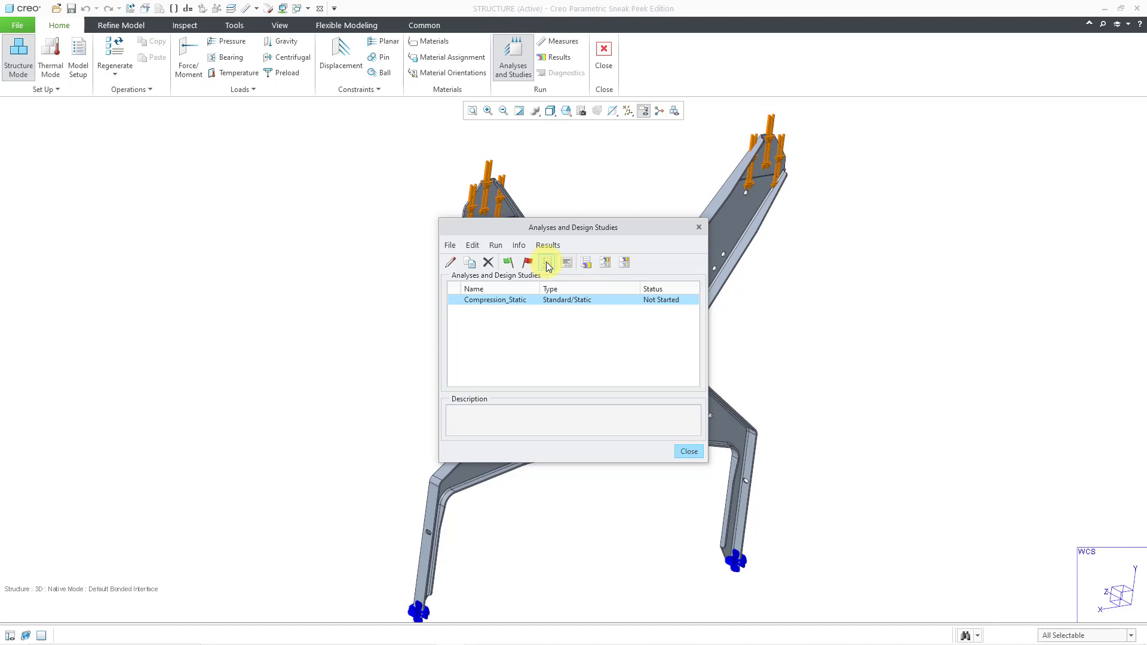
Step: Start running Compression_Static and agree to interactive diagnostics
click(547, 262)
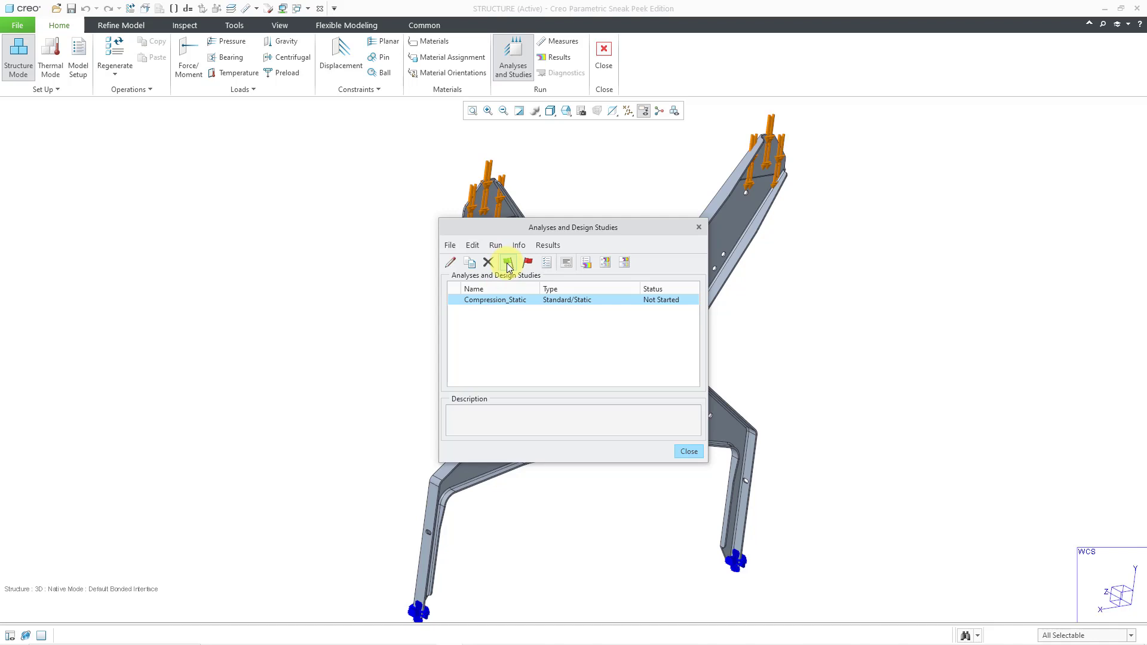
click(507, 262)
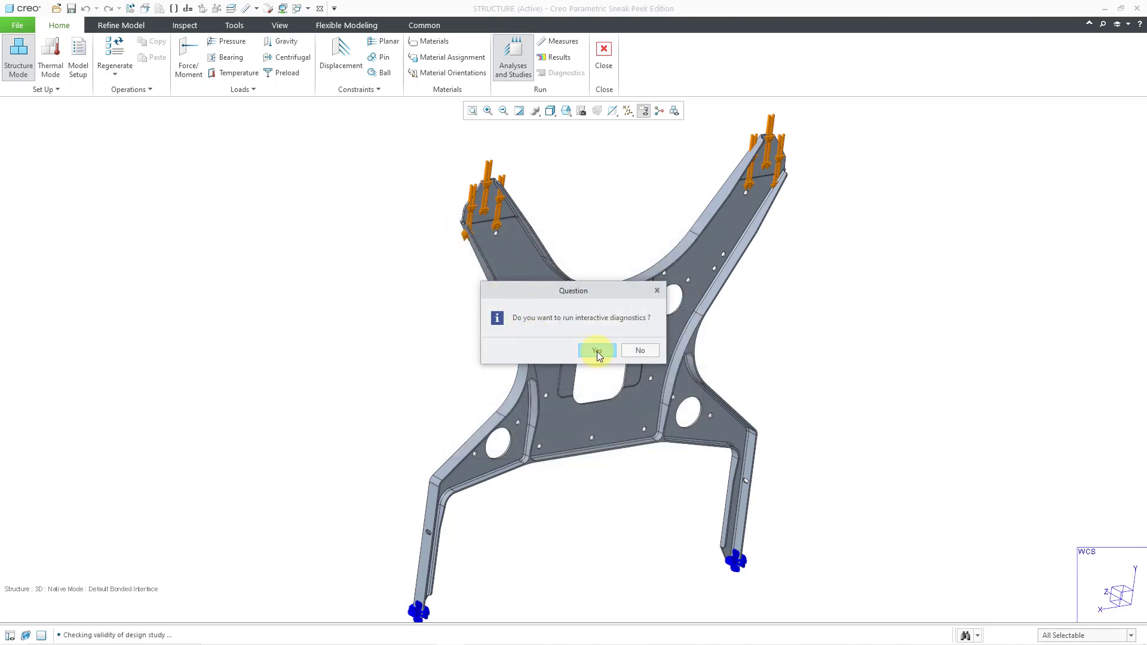
click(597, 350)
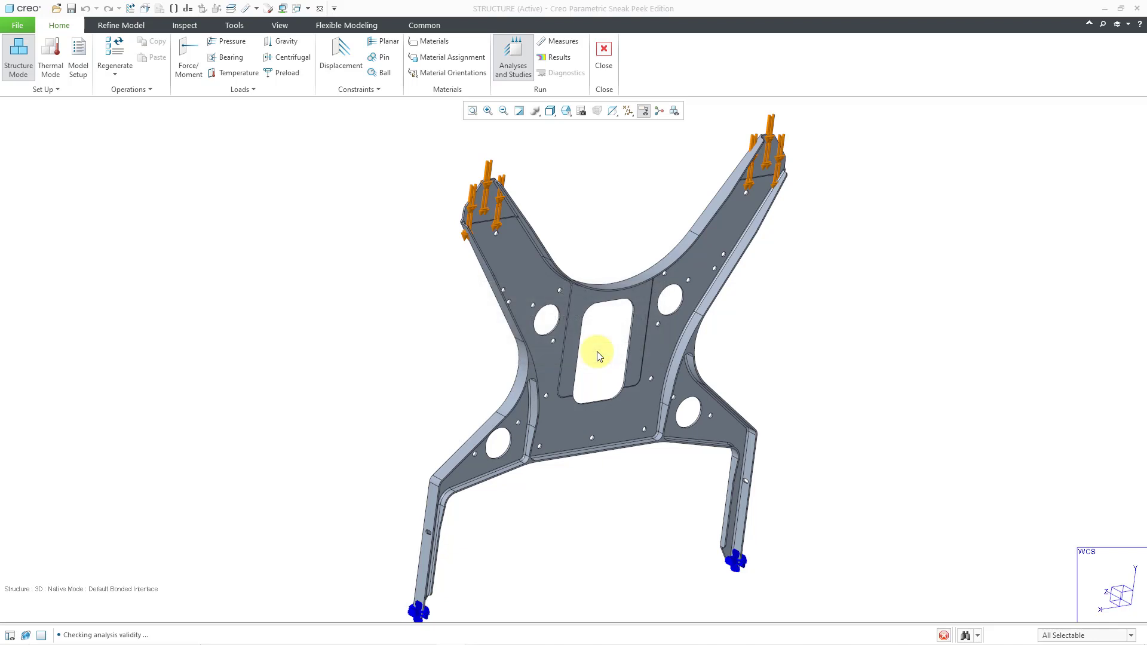
Step: Monitor the Run Status report until the analysis completes, then close it
click(512, 57)
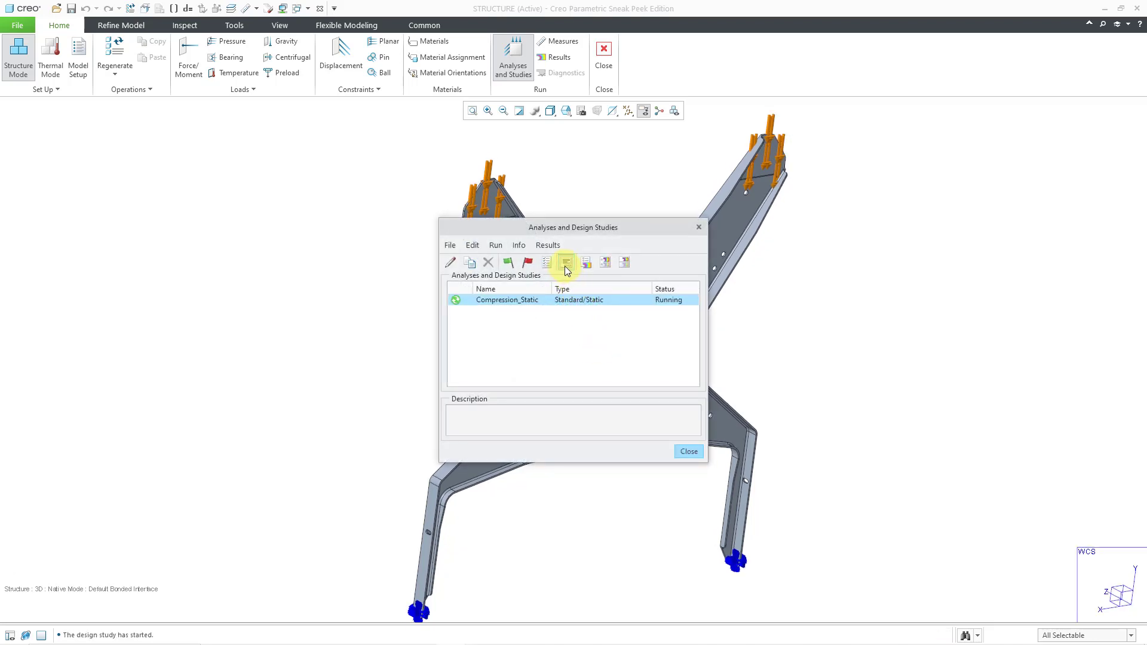
click(565, 262)
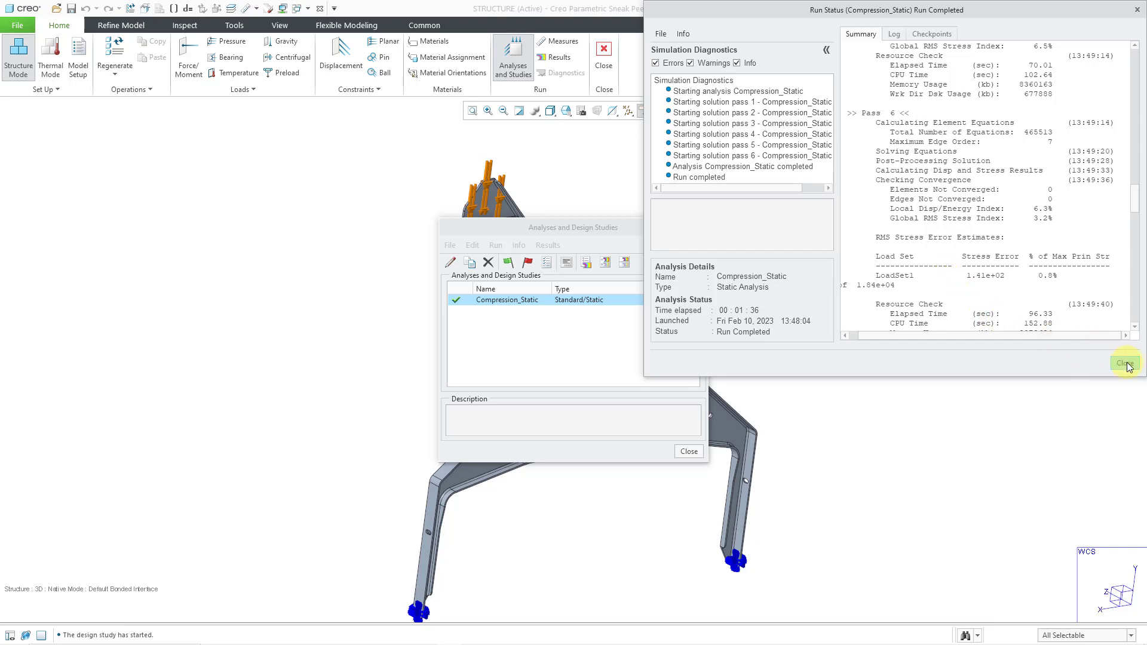
click(1125, 363)
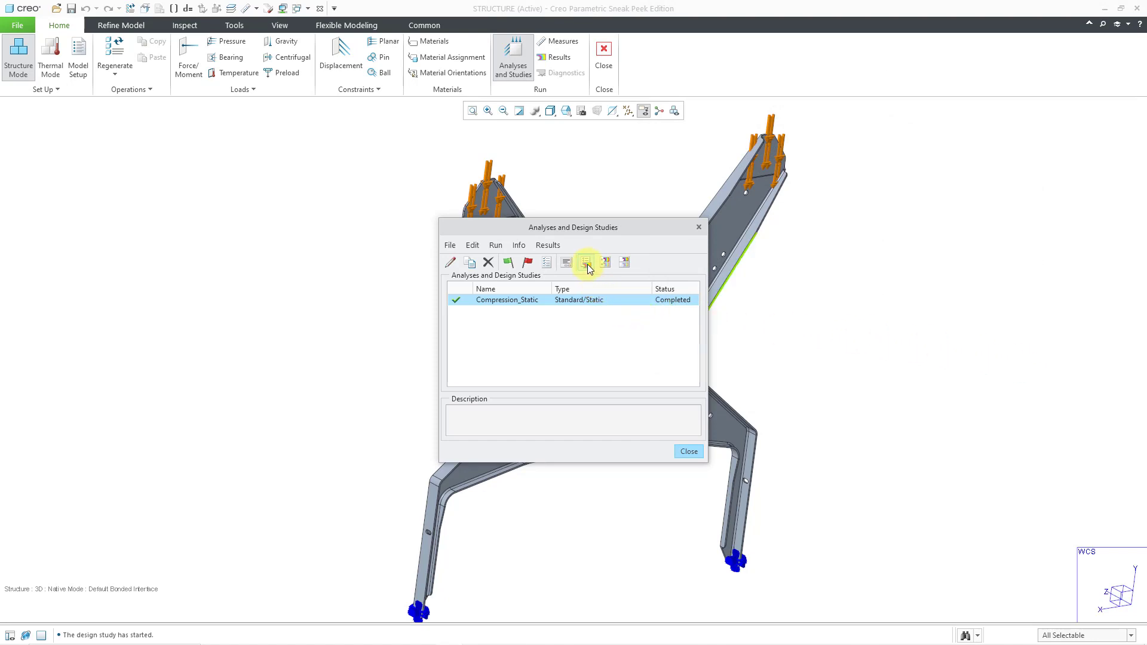
Step: Review results and show von Mises stress as a continuous-tone fringe plot
click(588, 262)
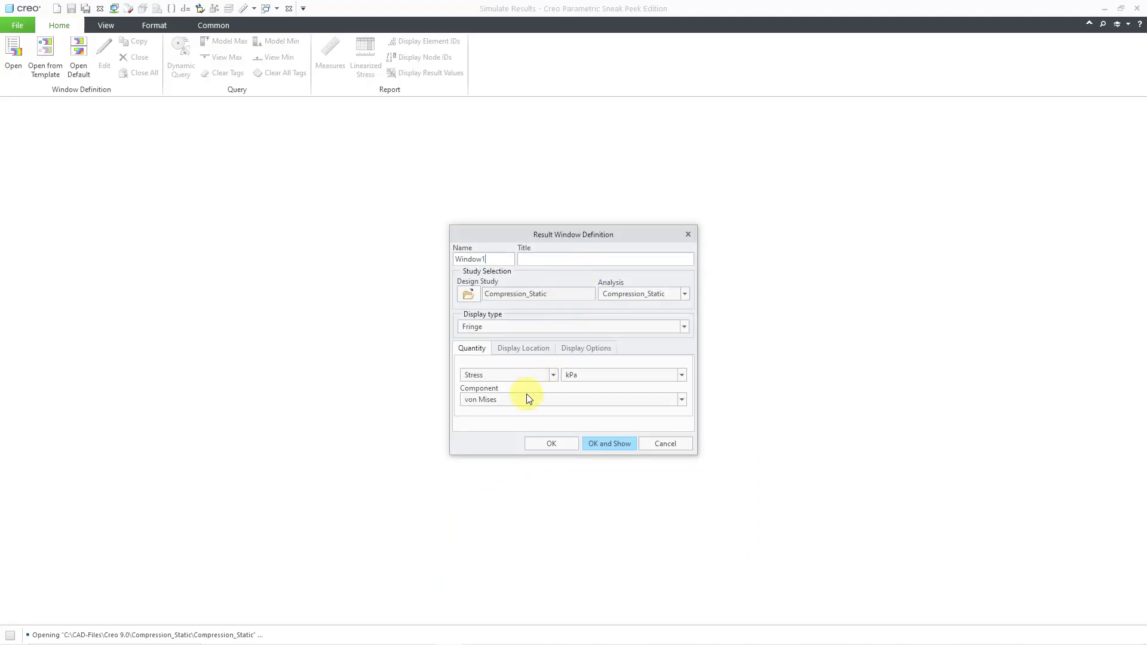
click(585, 348)
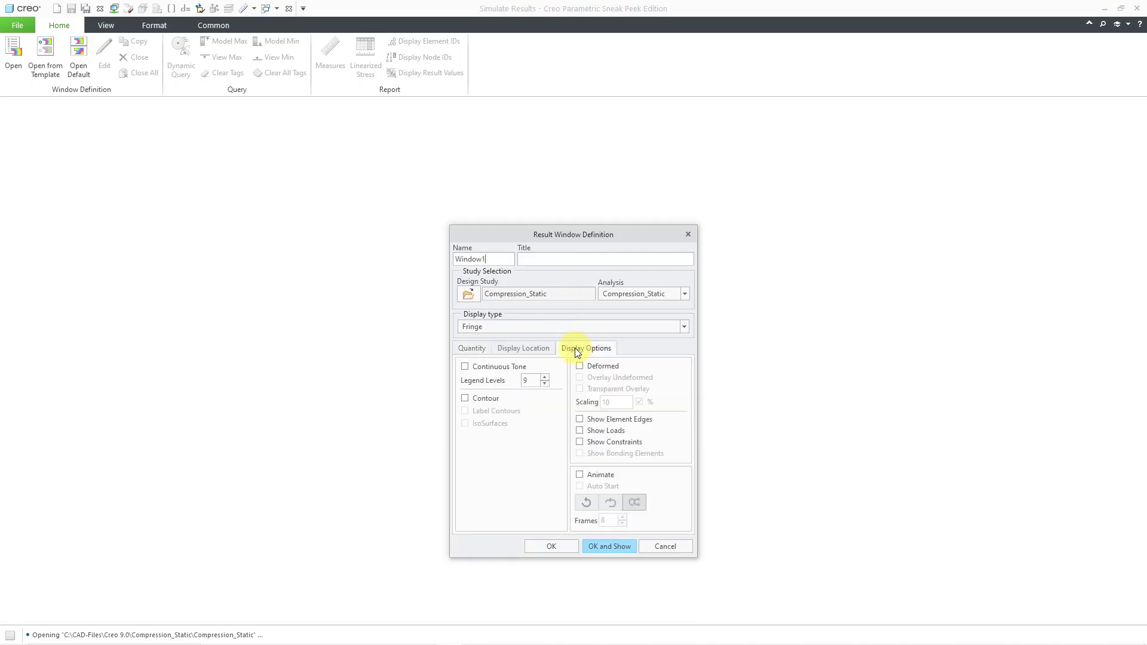
click(465, 367)
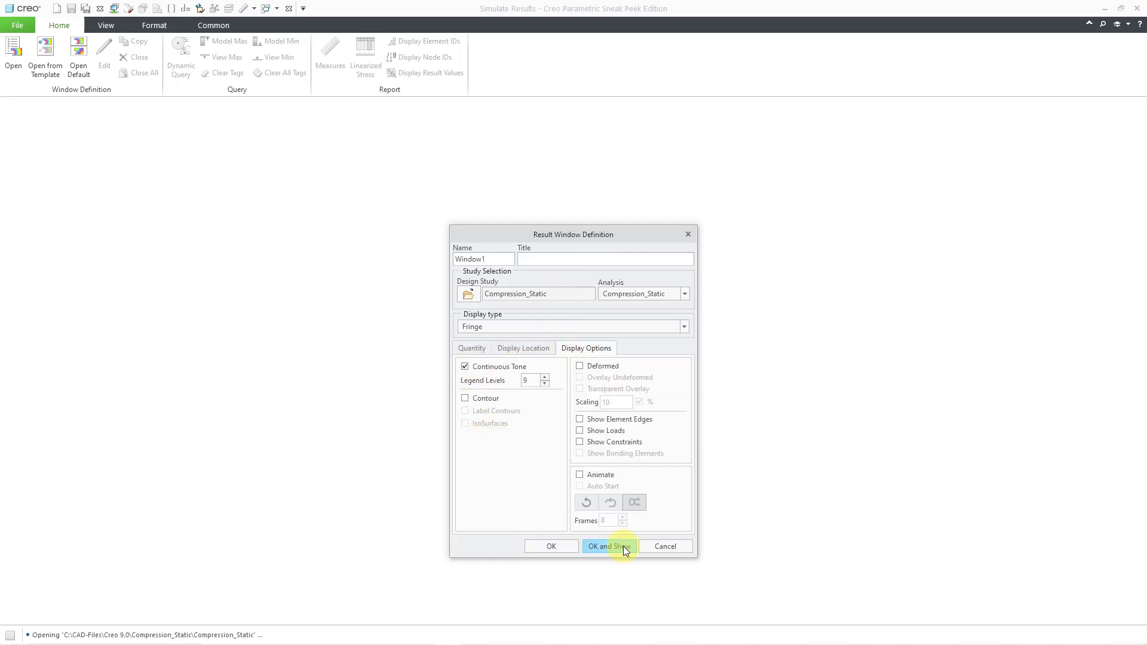
click(610, 546)
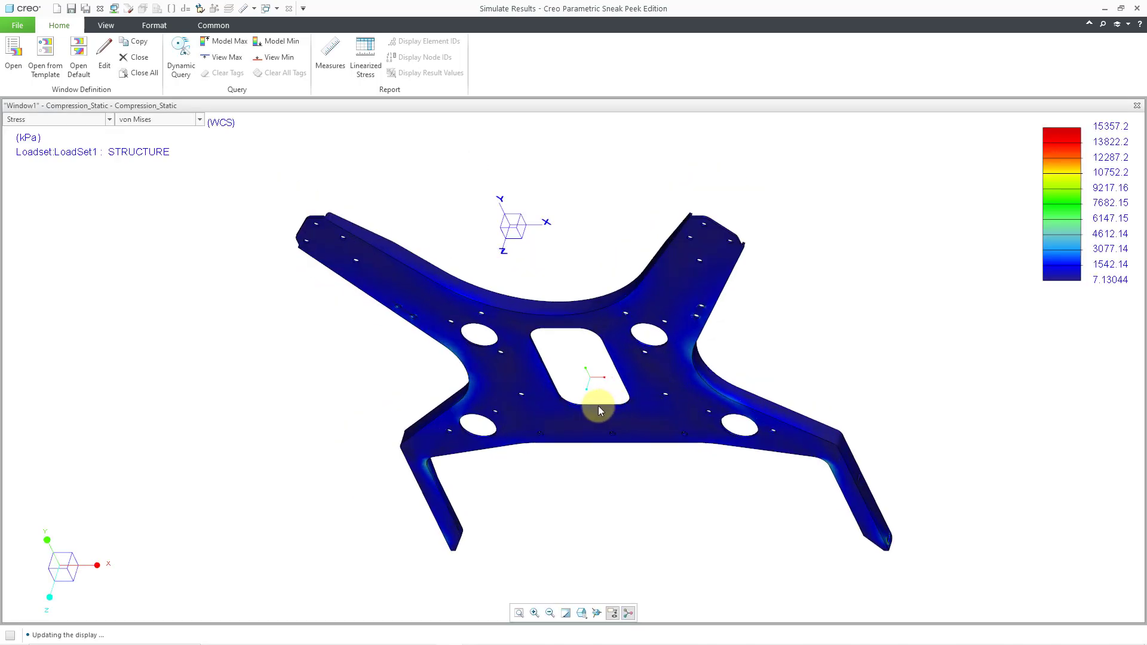
Step: Rotate the model to face it, then exit Simulate Results choosing Don't Save
drag(598, 410, 713, 336)
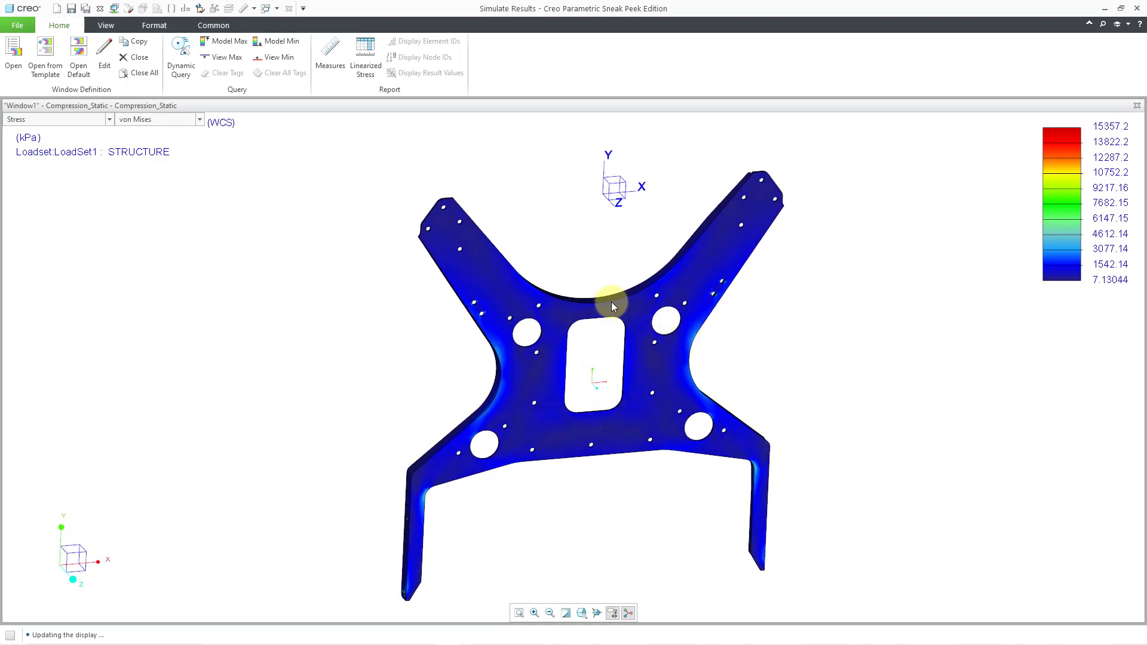
mouse_move(1101, 77)
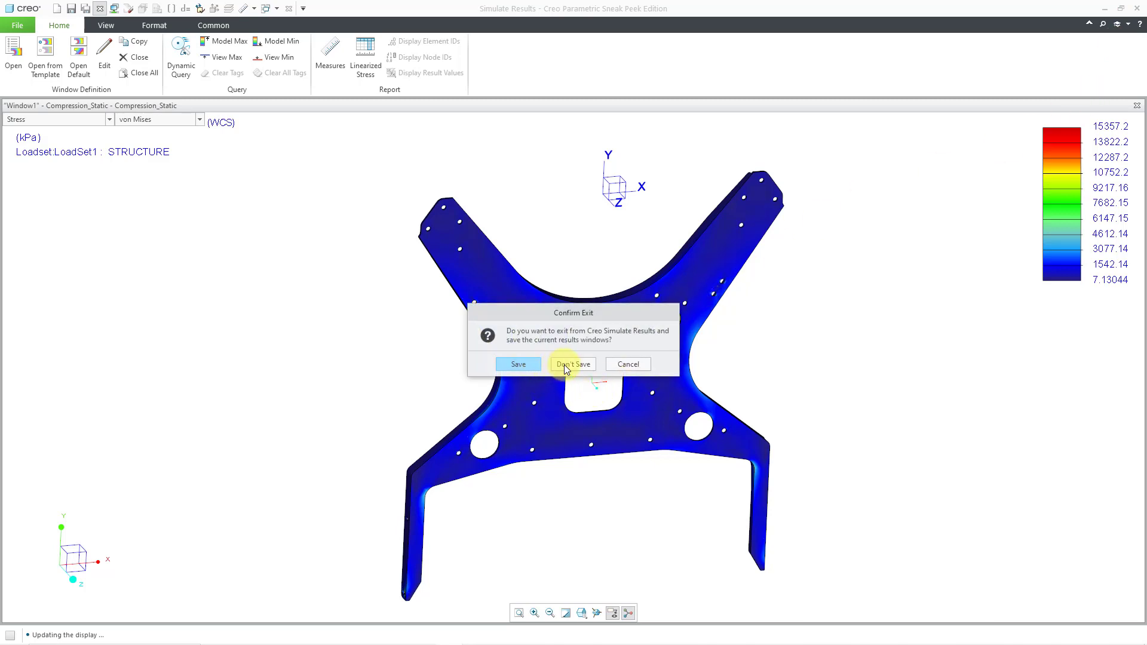
click(572, 363)
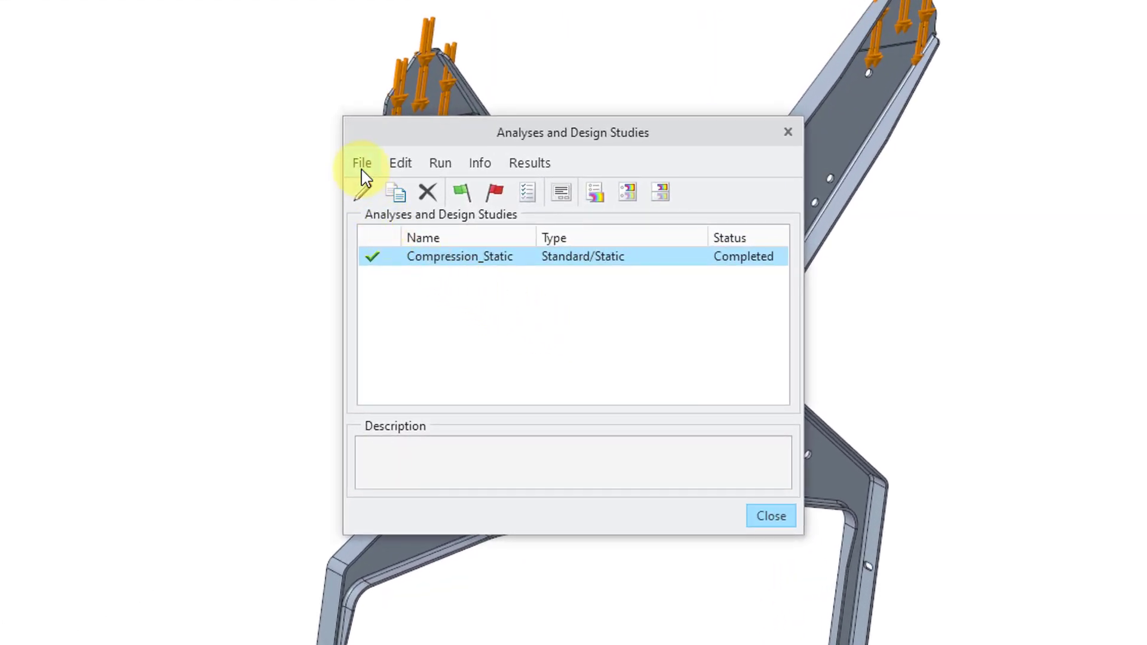
Step: Create a new buckling analysis named Buckling using static results from the previous study
click(361, 163)
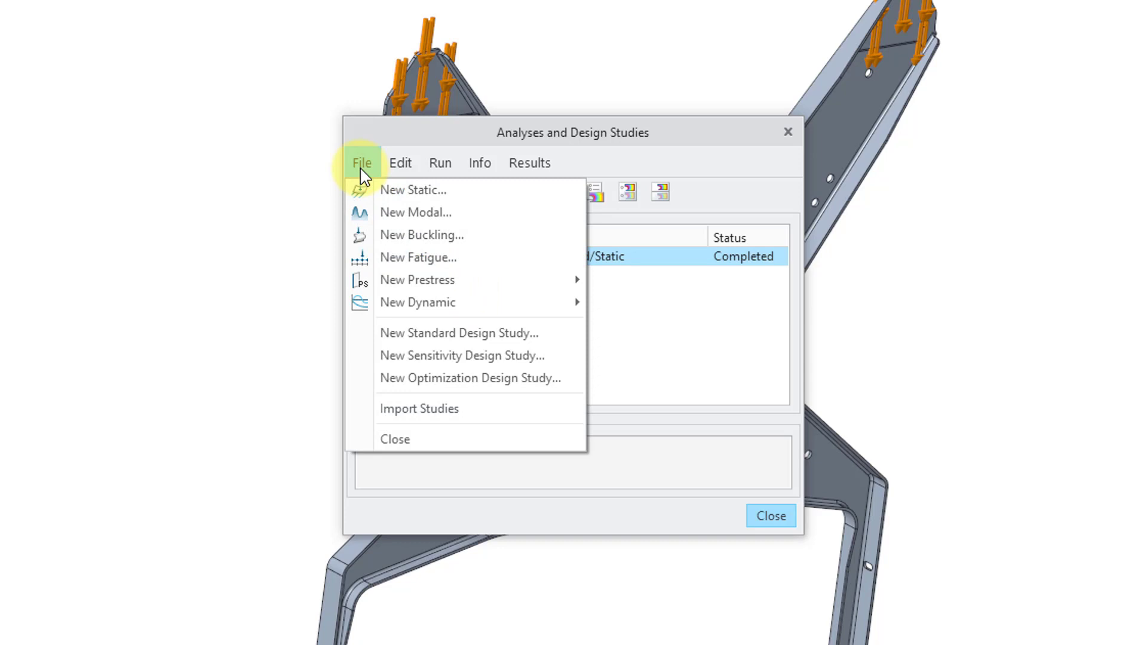
mouse_move(422, 236)
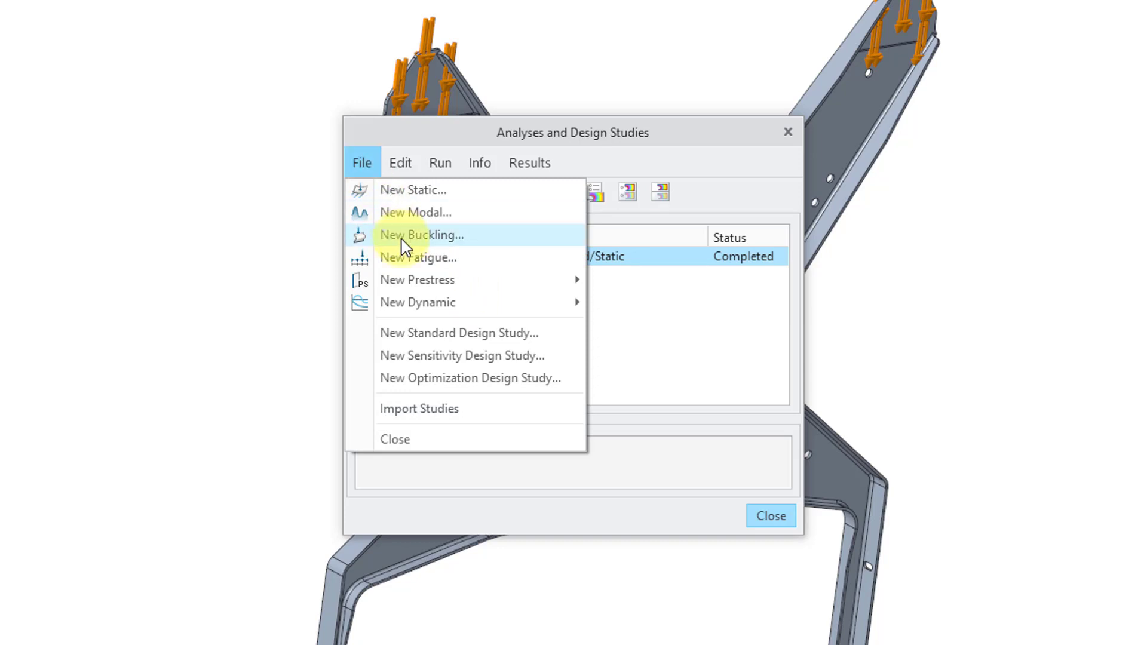
click(422, 235)
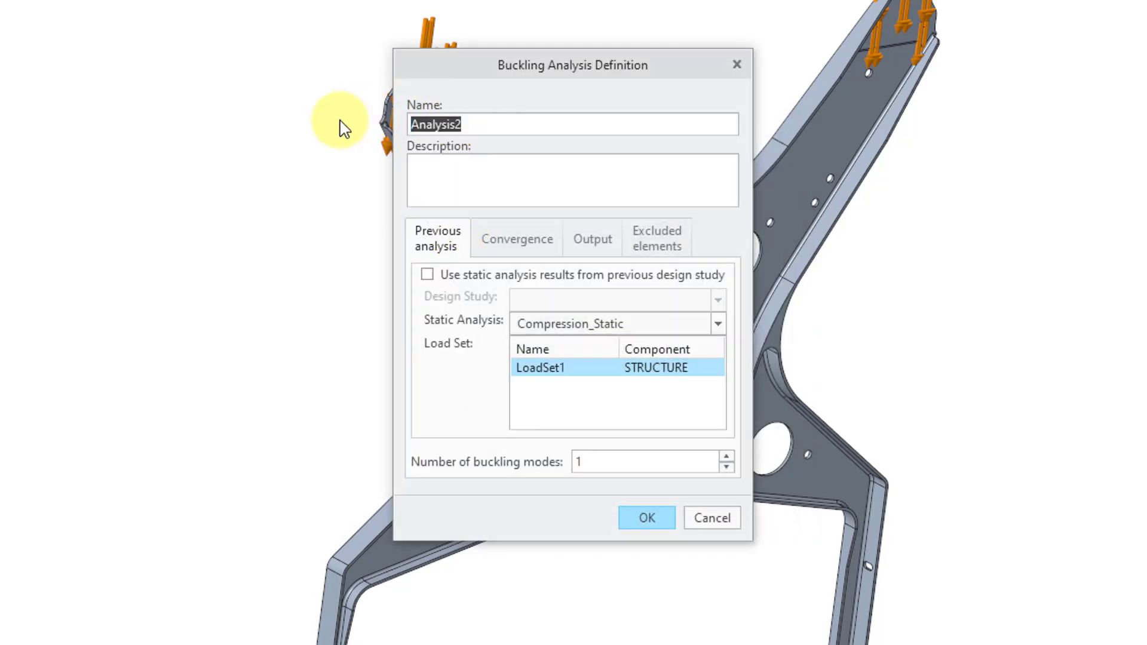
text(Buckli)
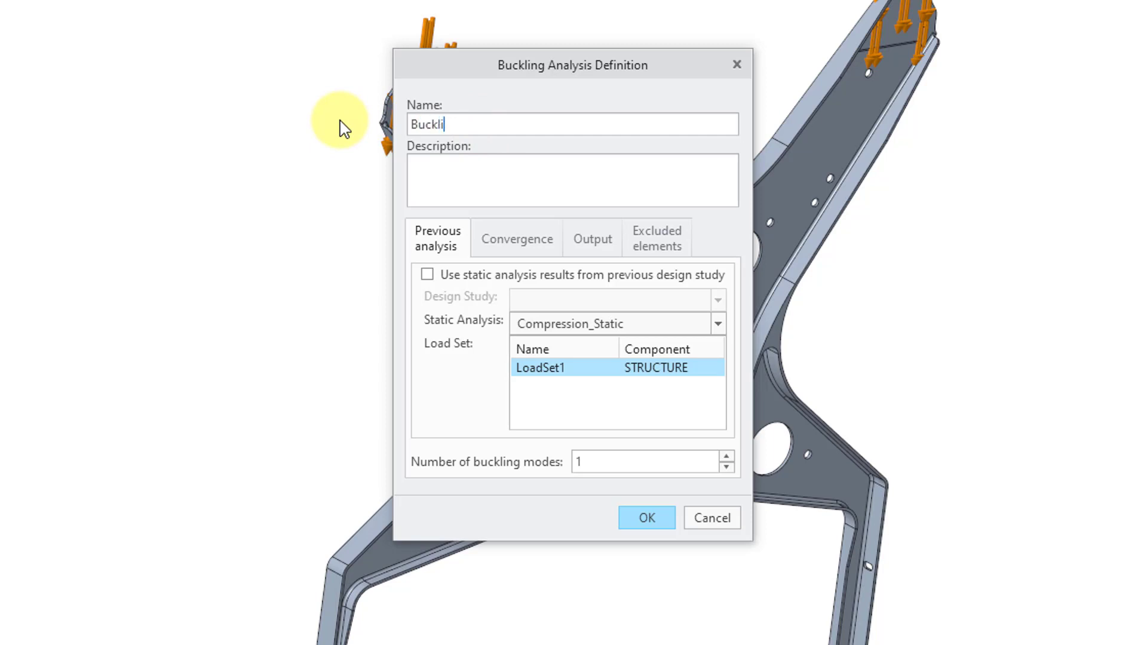
text(ng)
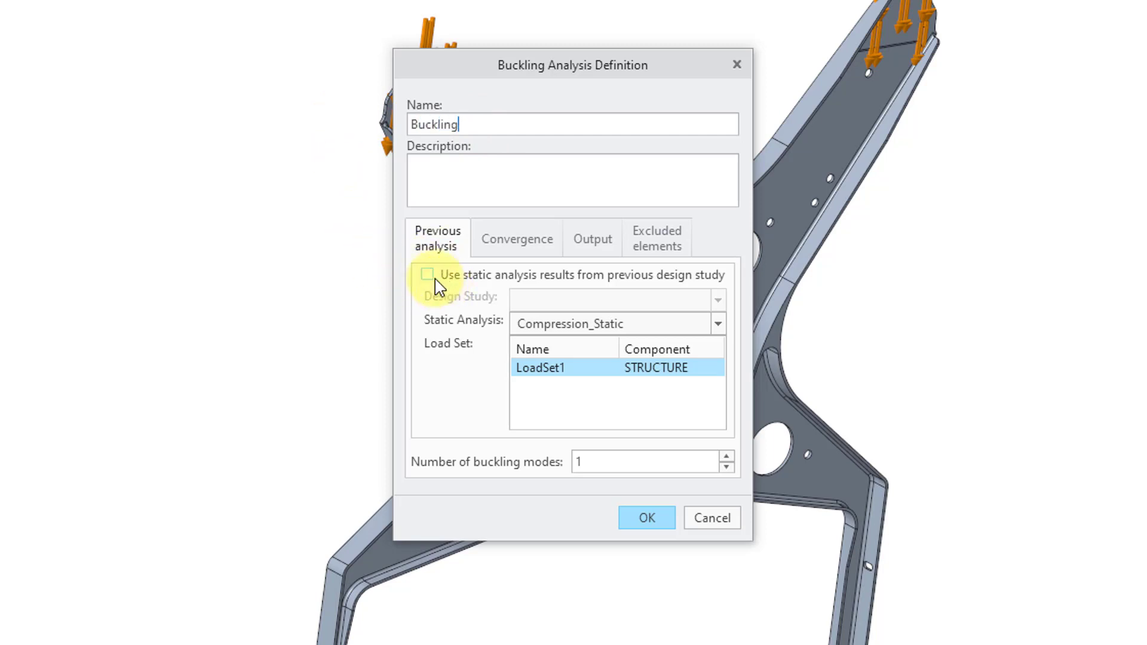
click(428, 275)
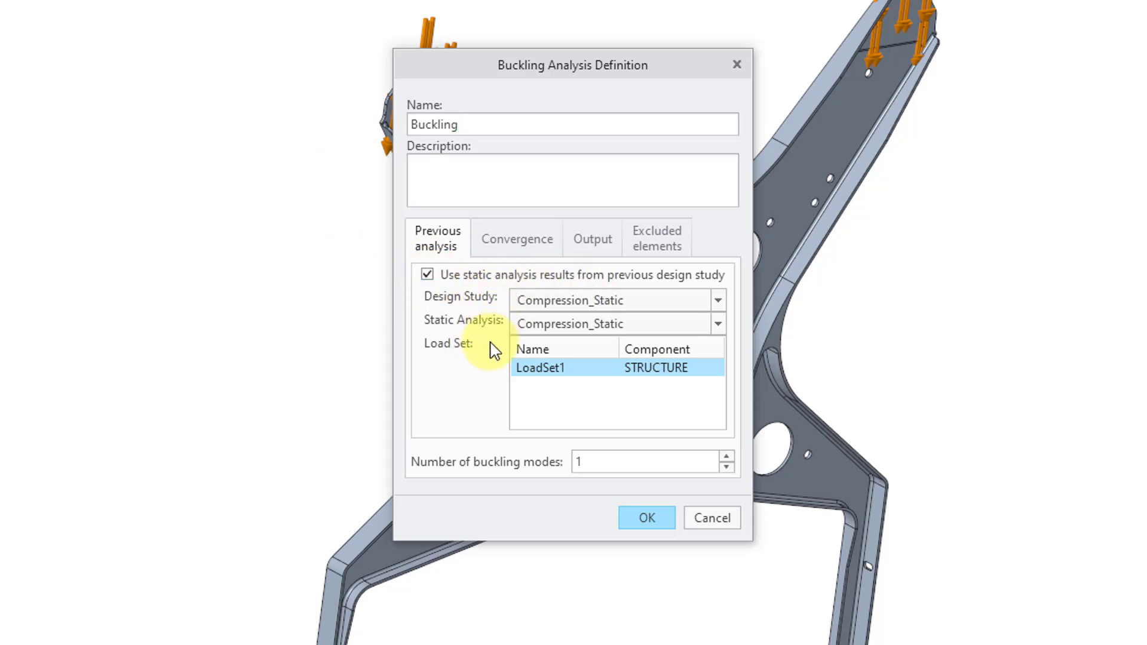
mouse_move(489, 374)
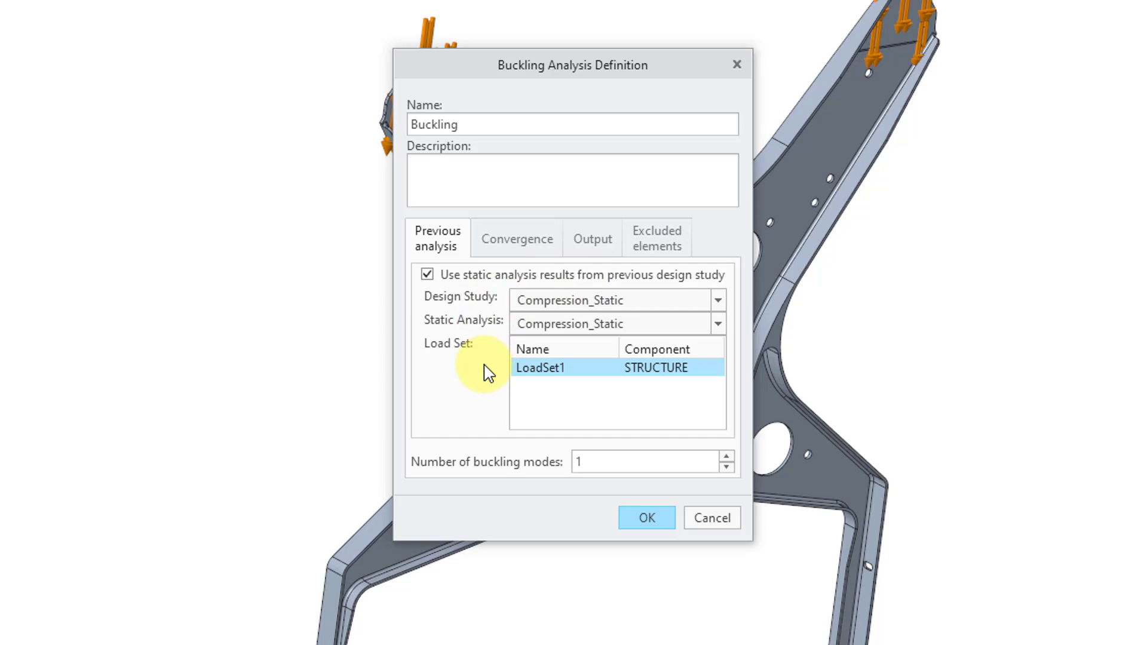
mouse_move(484, 379)
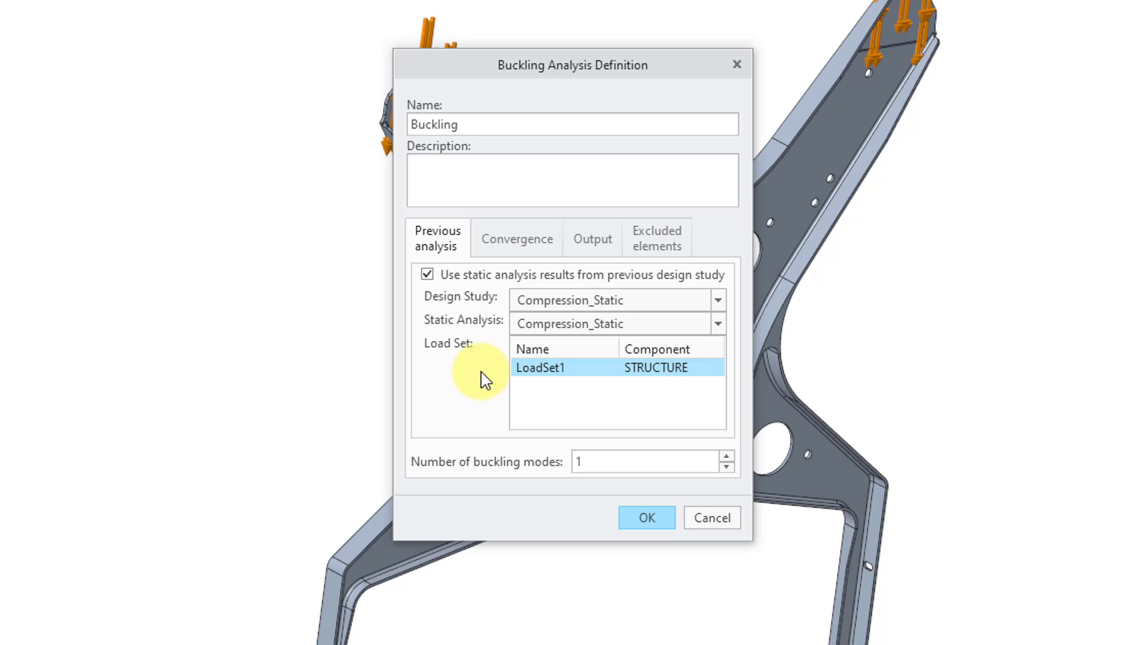
mouse_move(485, 382)
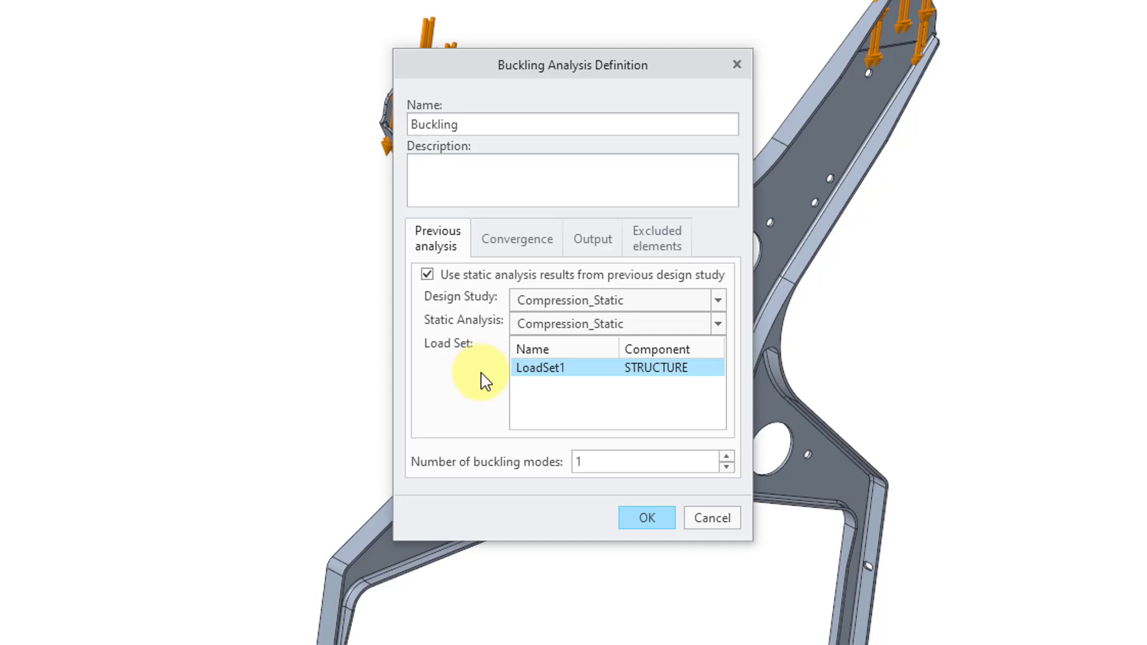
mouse_move(511, 477)
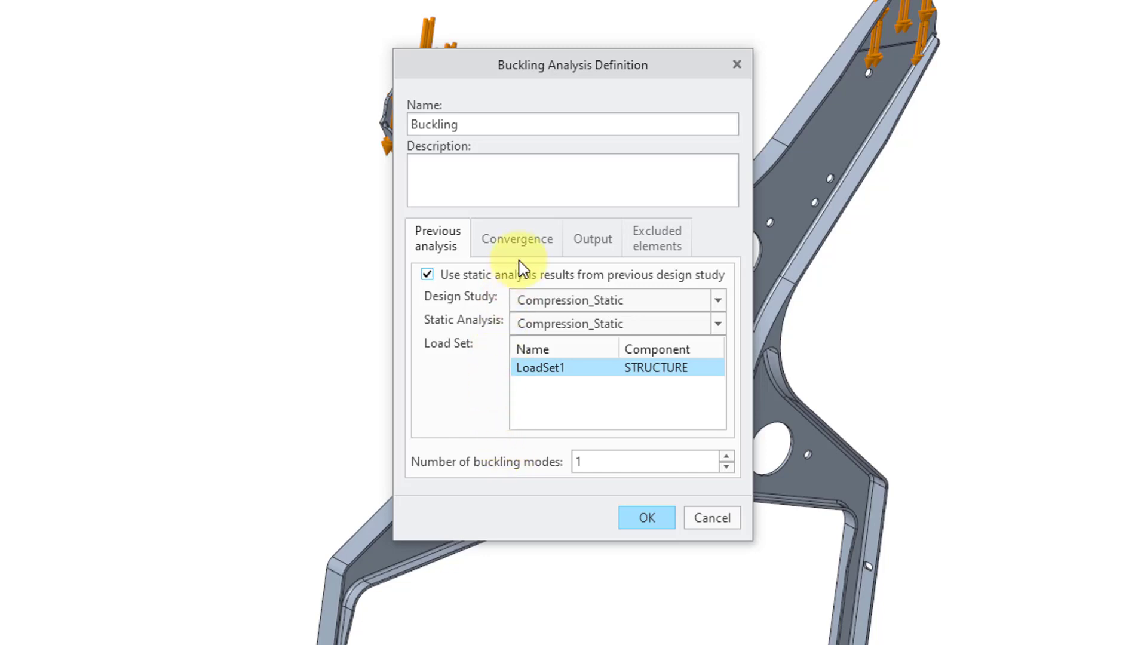
Step: Review the Buckling analysis's multi-pass adaptive convergence settings and its output results options
click(518, 238)
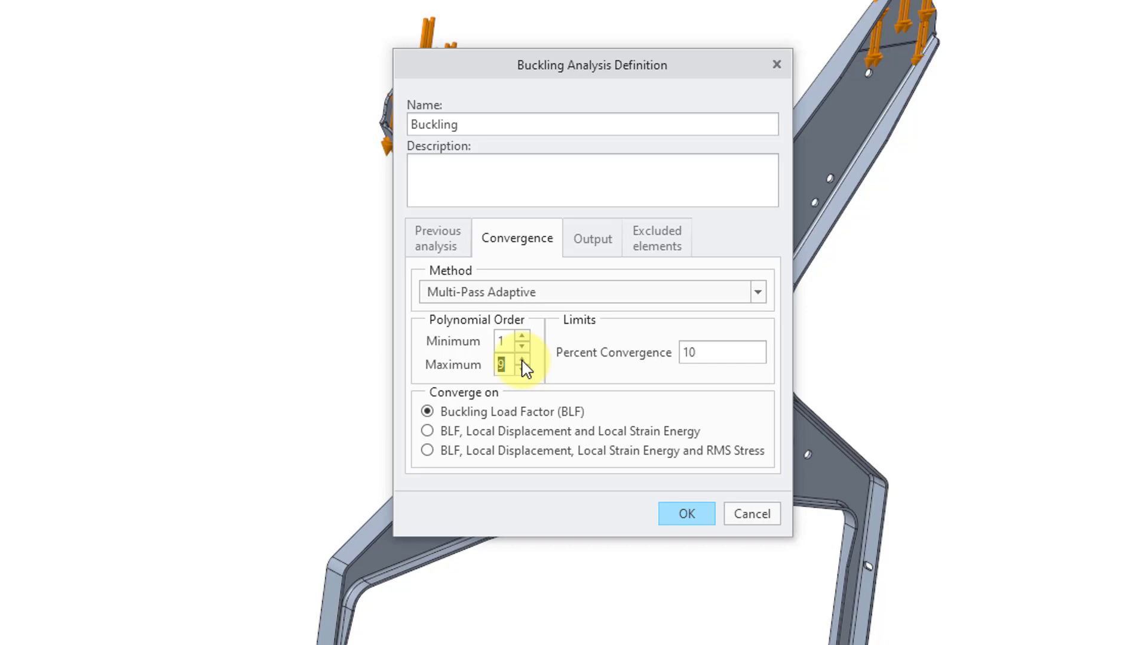
mouse_move(612, 370)
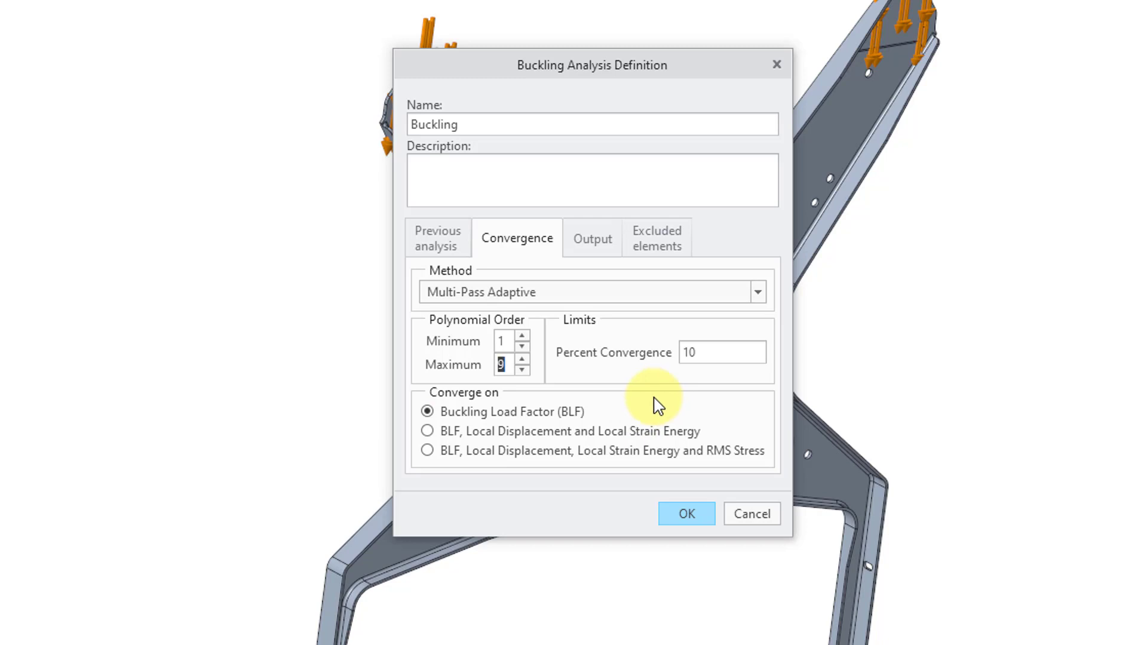
mouse_move(614, 293)
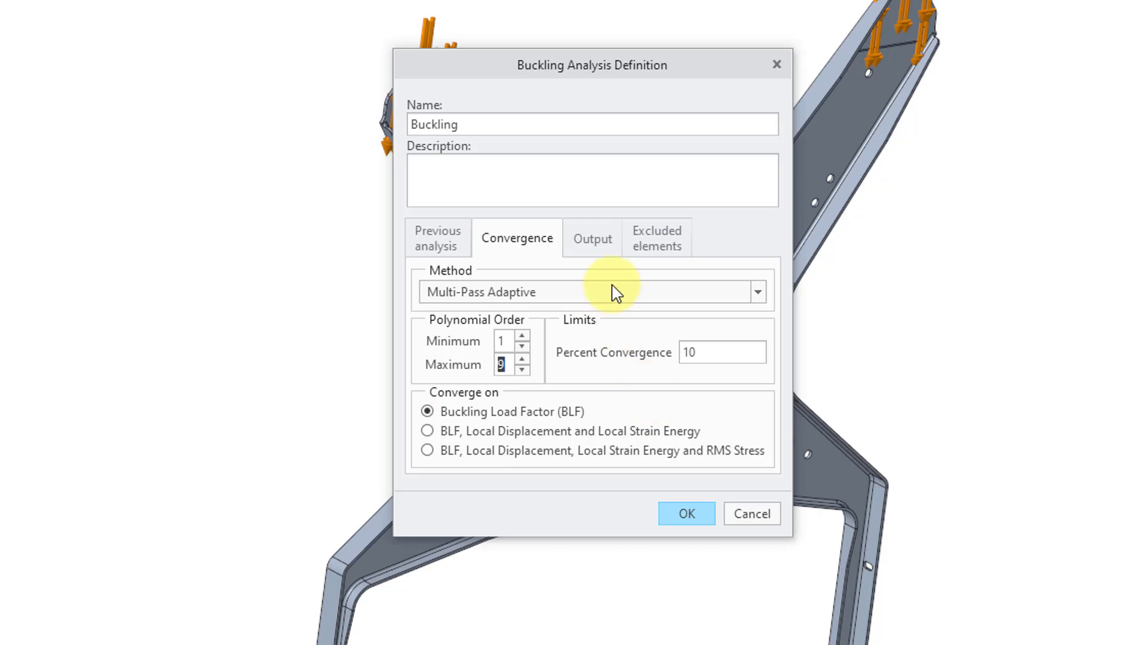
click(593, 238)
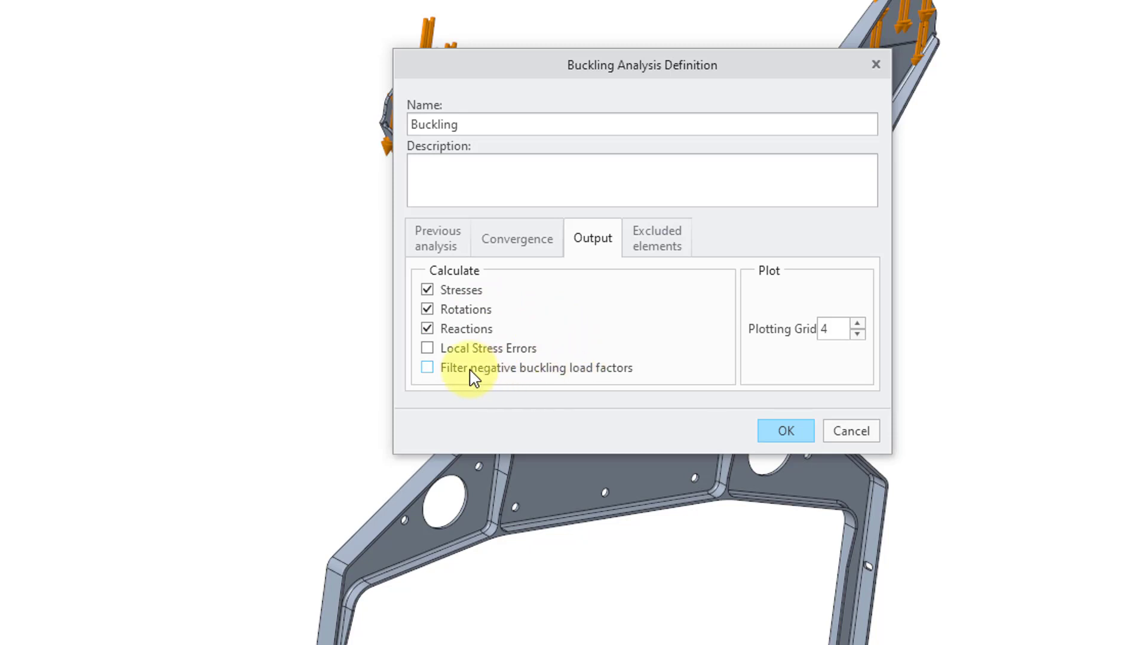
Step: Enable filtering of negative buckling load factors, check excluded elements, and confirm the Buckling definition
click(427, 367)
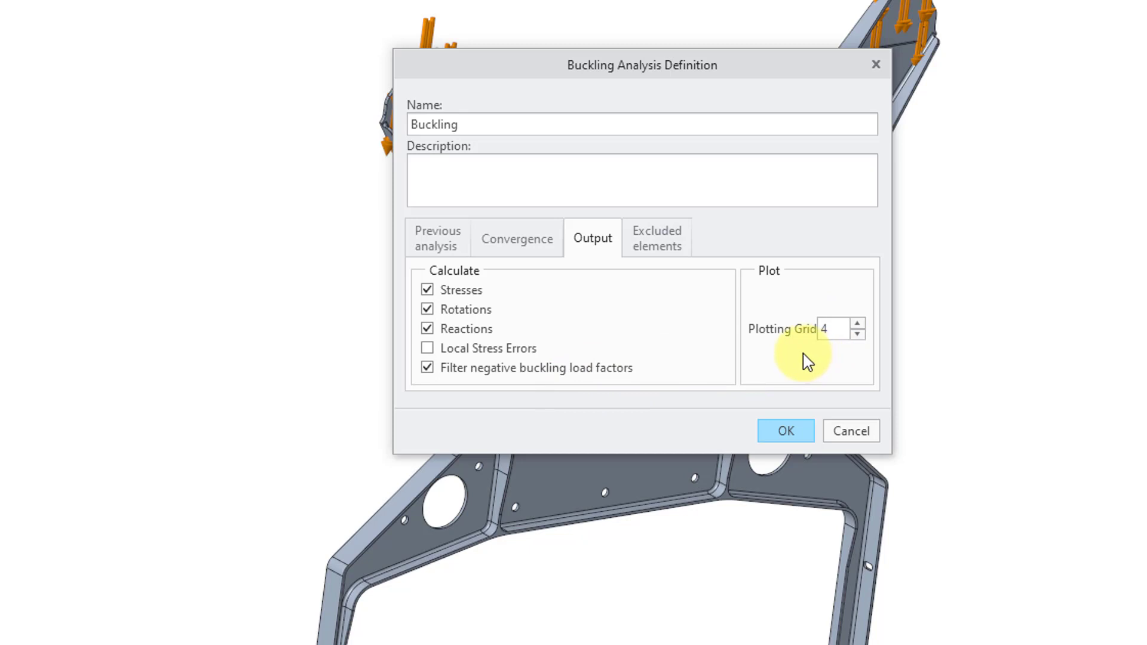
click(656, 238)
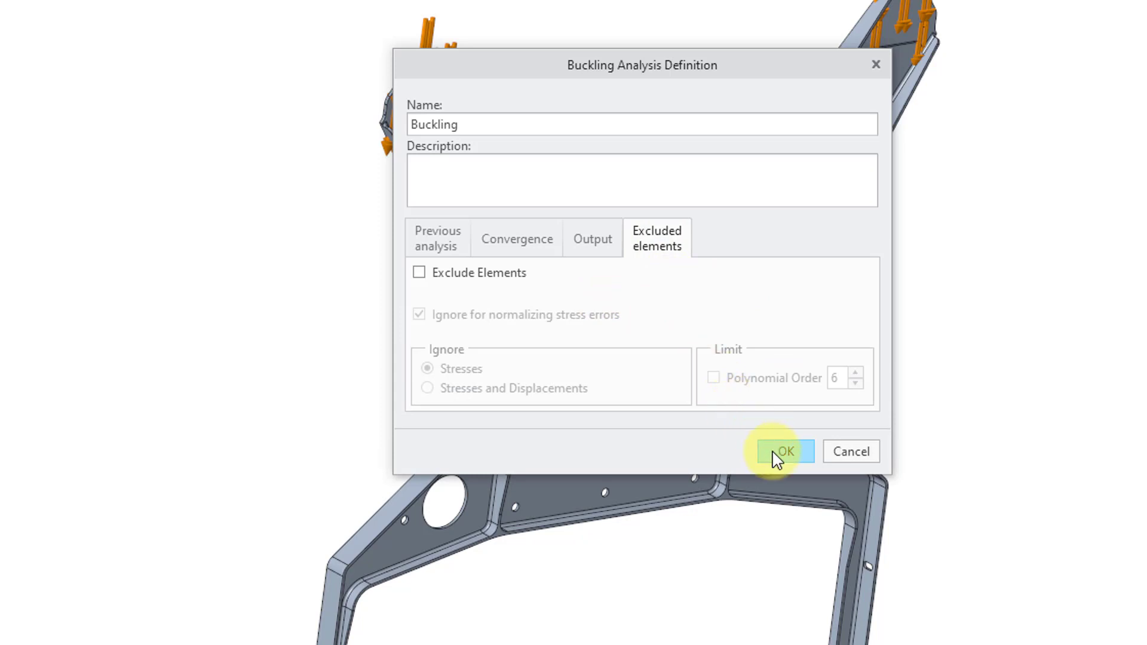
click(783, 452)
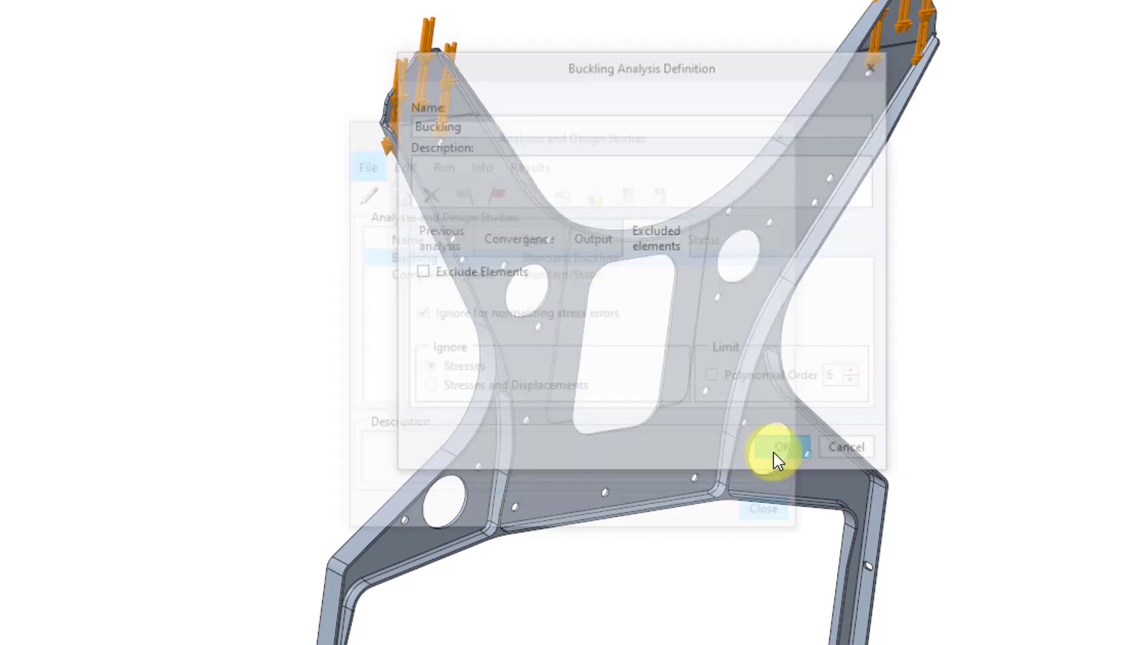
Step: Run the Buckling analysis with interactive diagnostics and monitor its status to a load factor of about 6.25
click(782, 447)
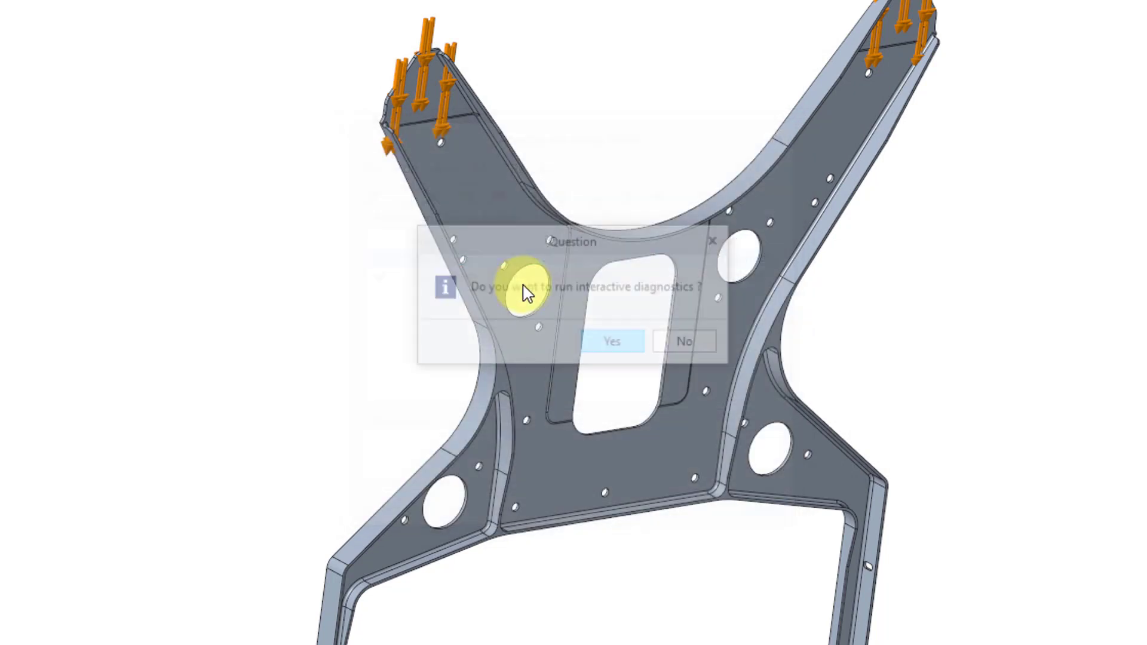
click(612, 340)
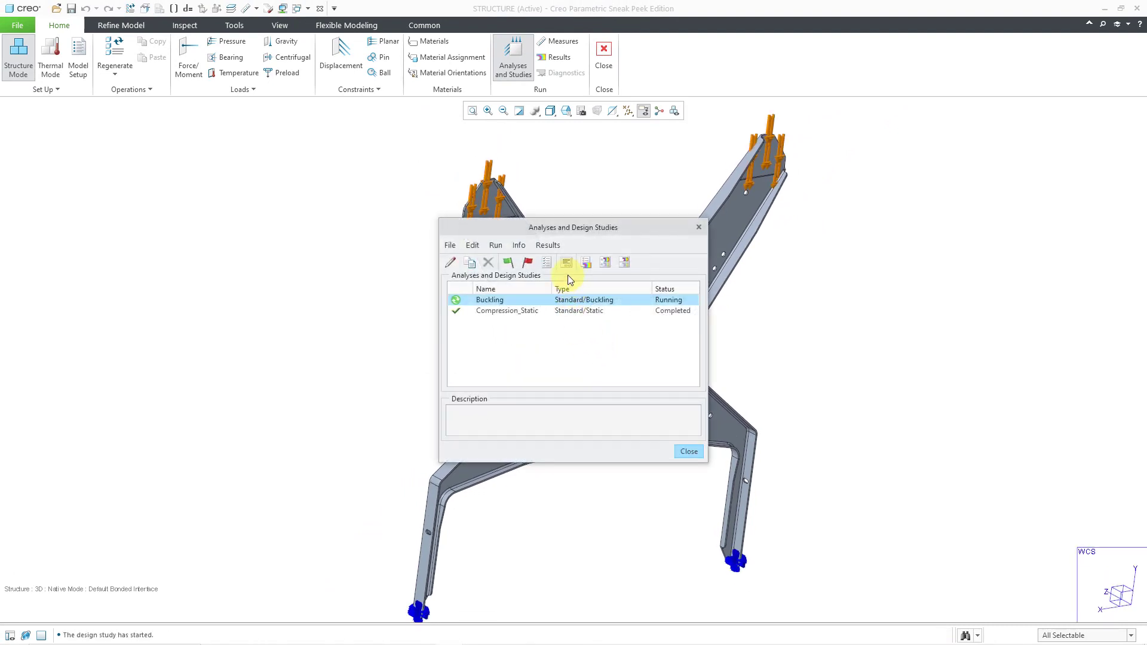
click(566, 262)
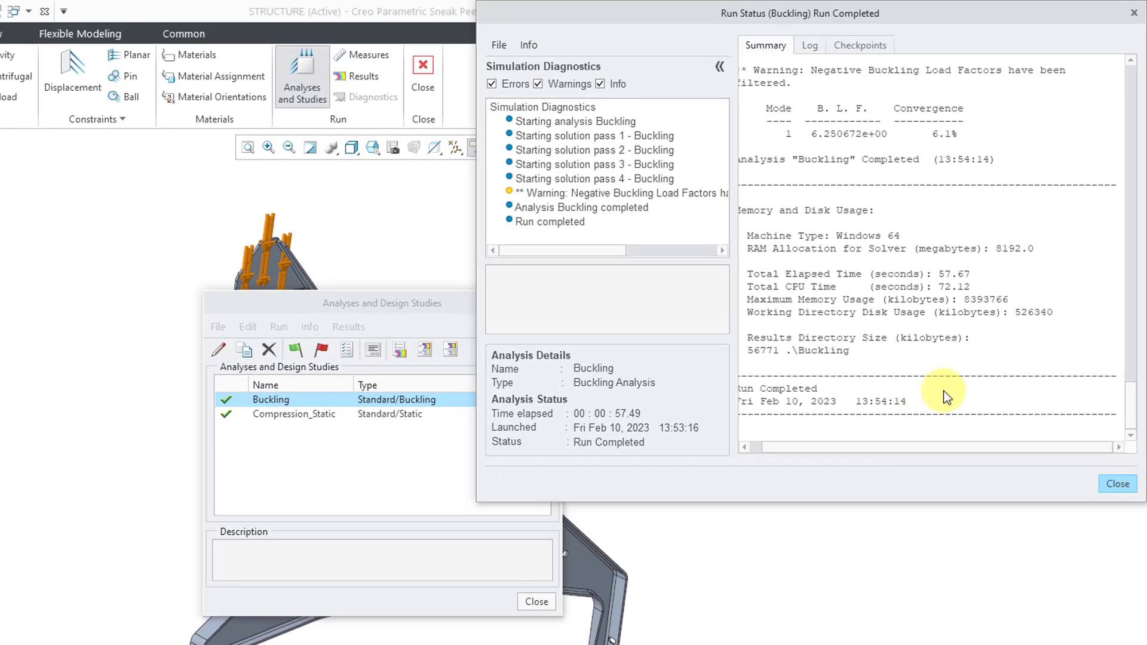
mouse_move(1009, 291)
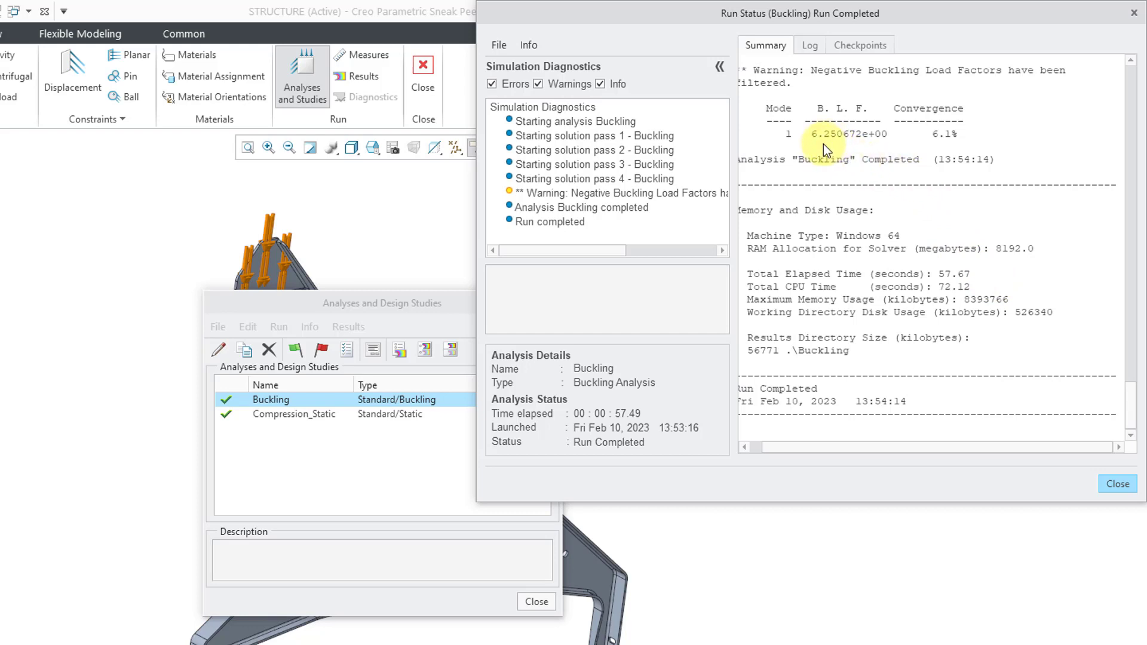
mouse_move(960, 359)
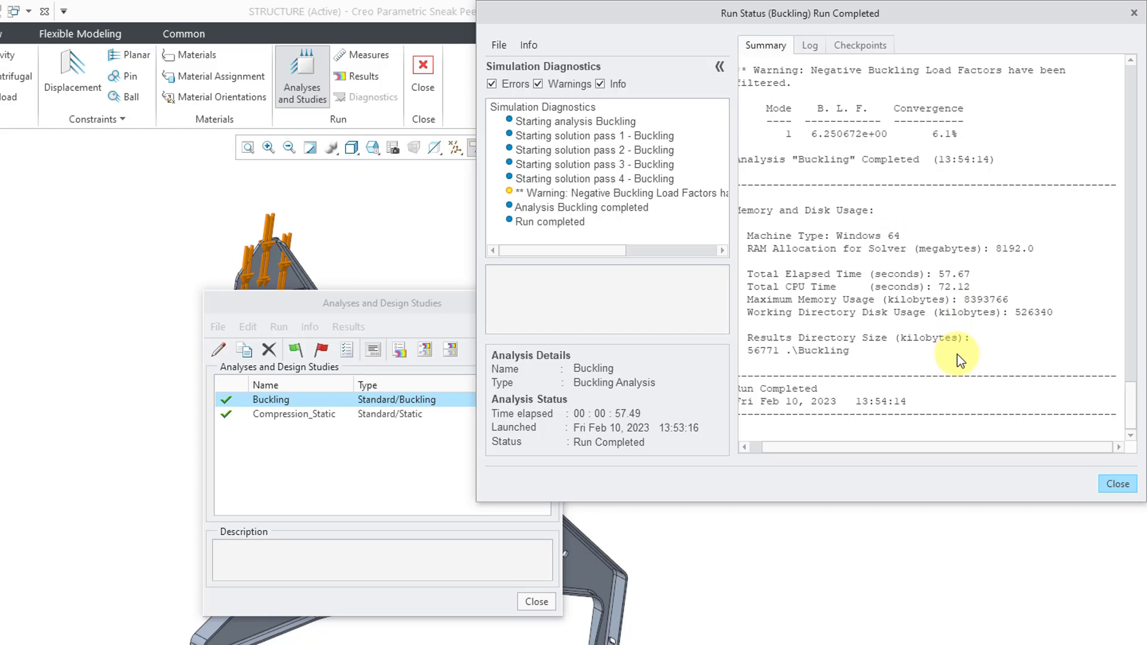
mouse_move(826, 151)
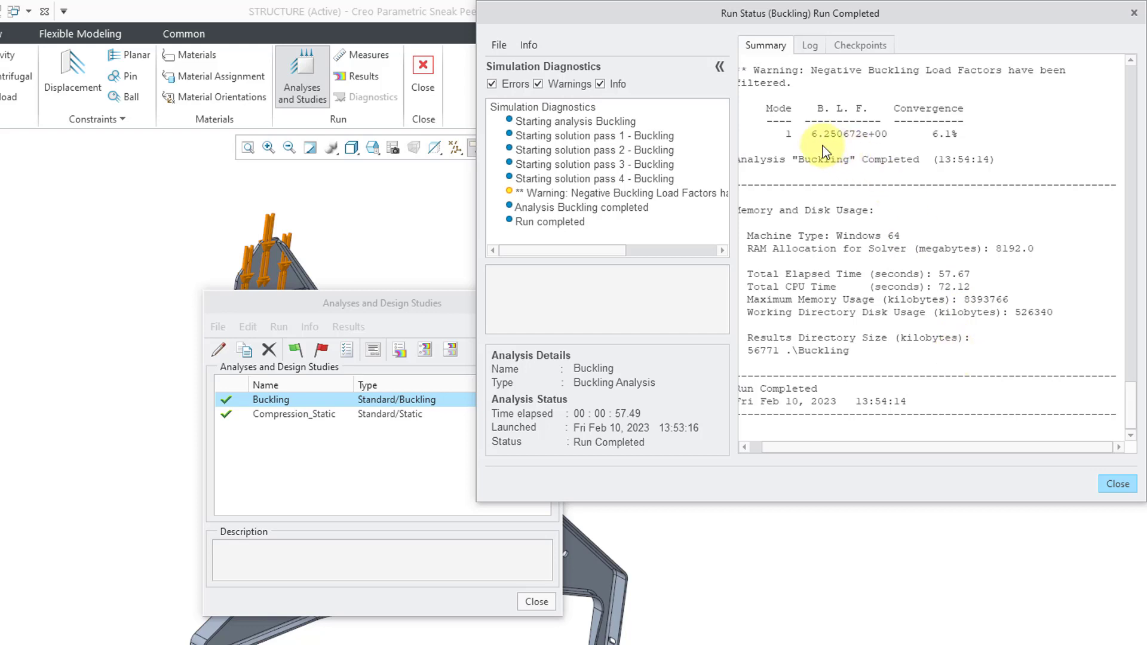
mouse_move(941, 324)
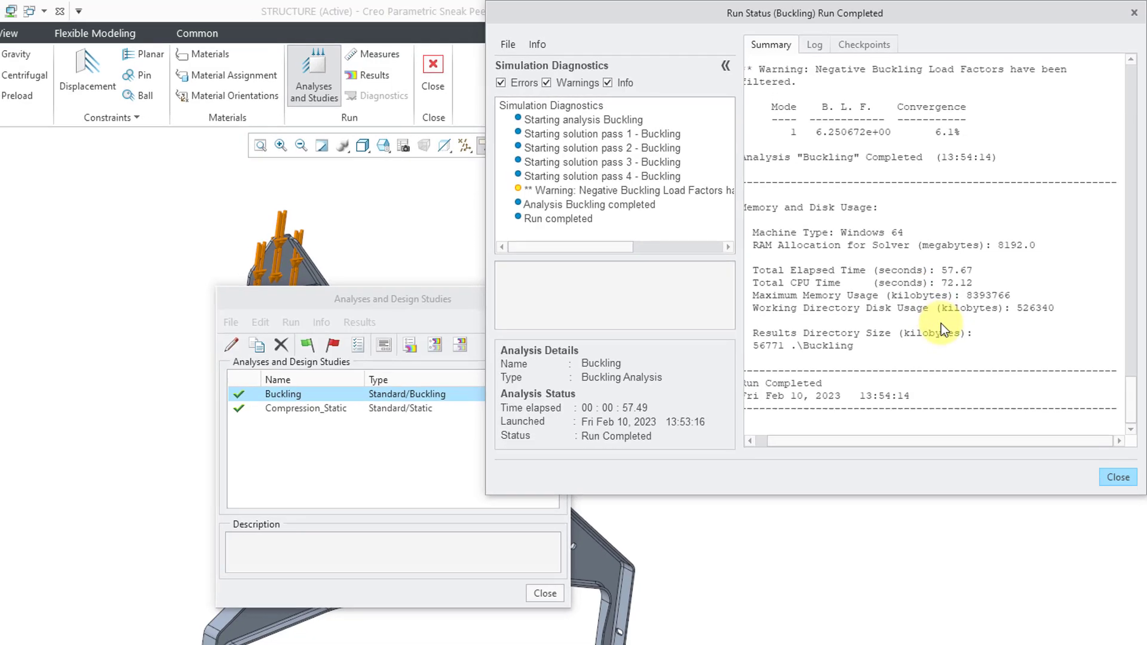
Step: Show Buckling mode 1 as an animated, deformed, continuous-tone displacement fringe plot (factor 6.2507)
click(1116, 477)
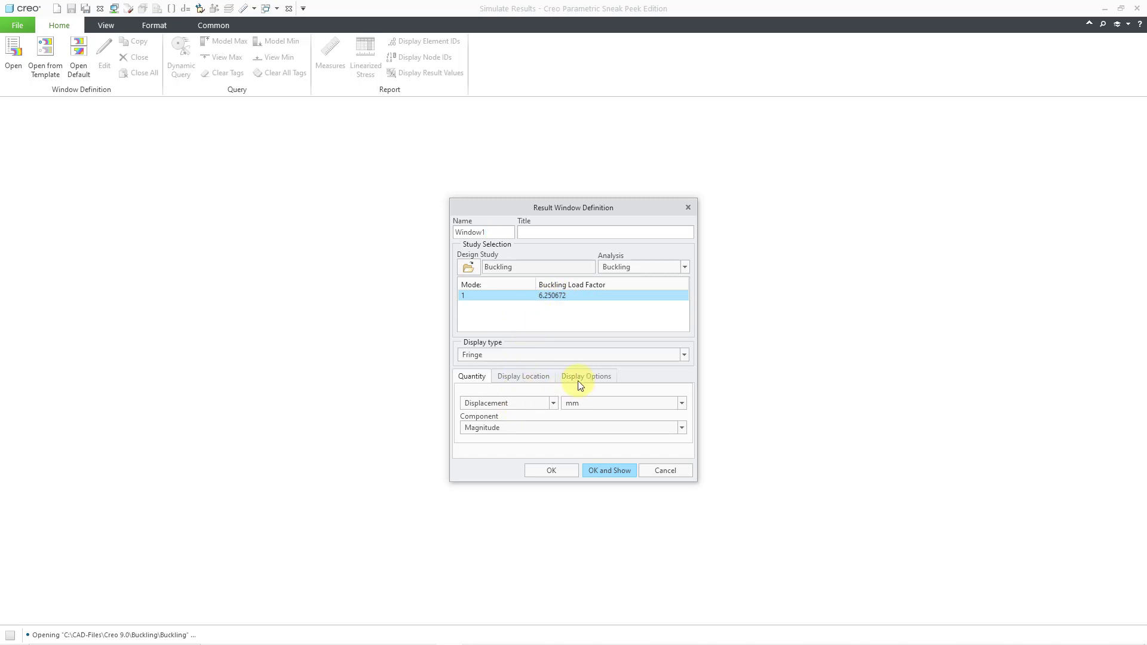
click(586, 377)
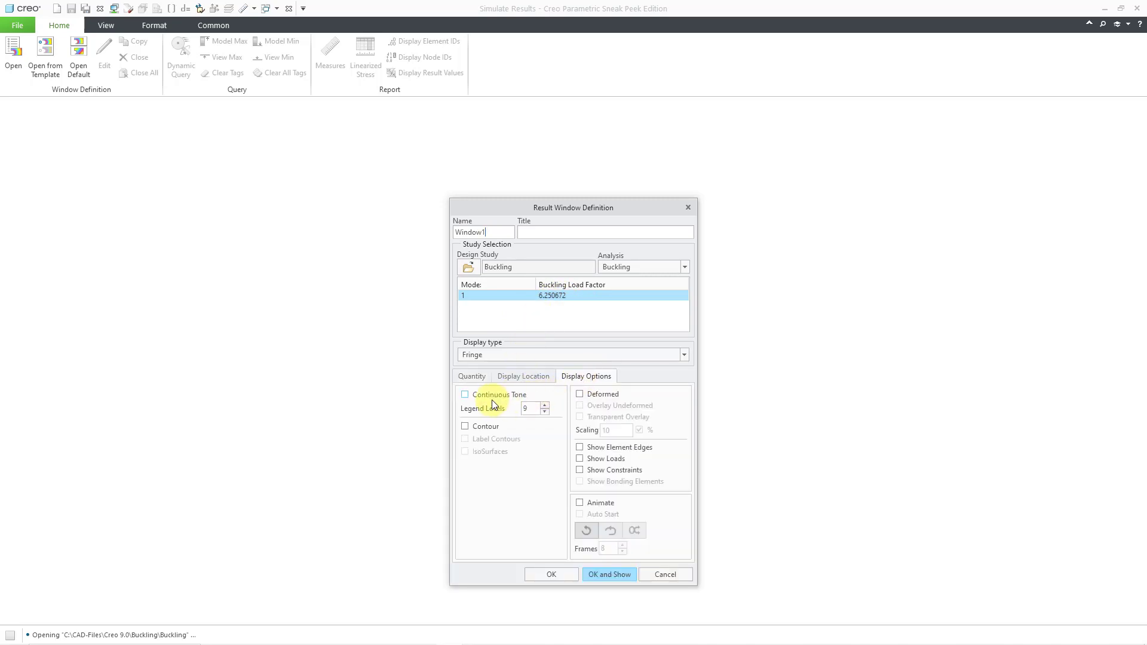
click(465, 395)
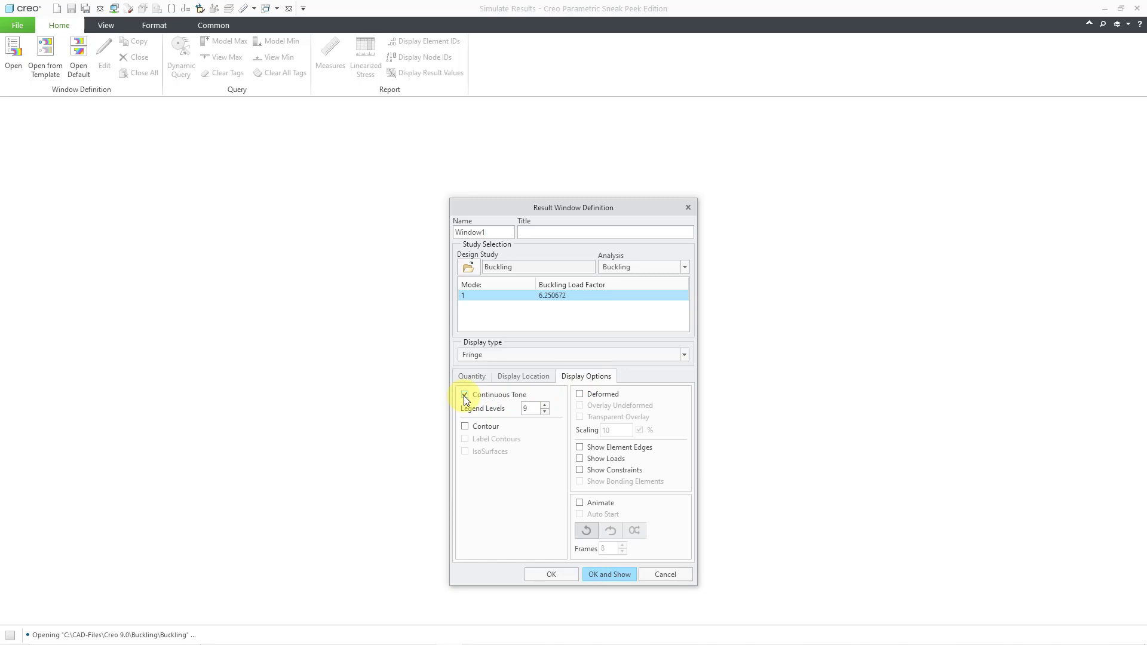
click(465, 396)
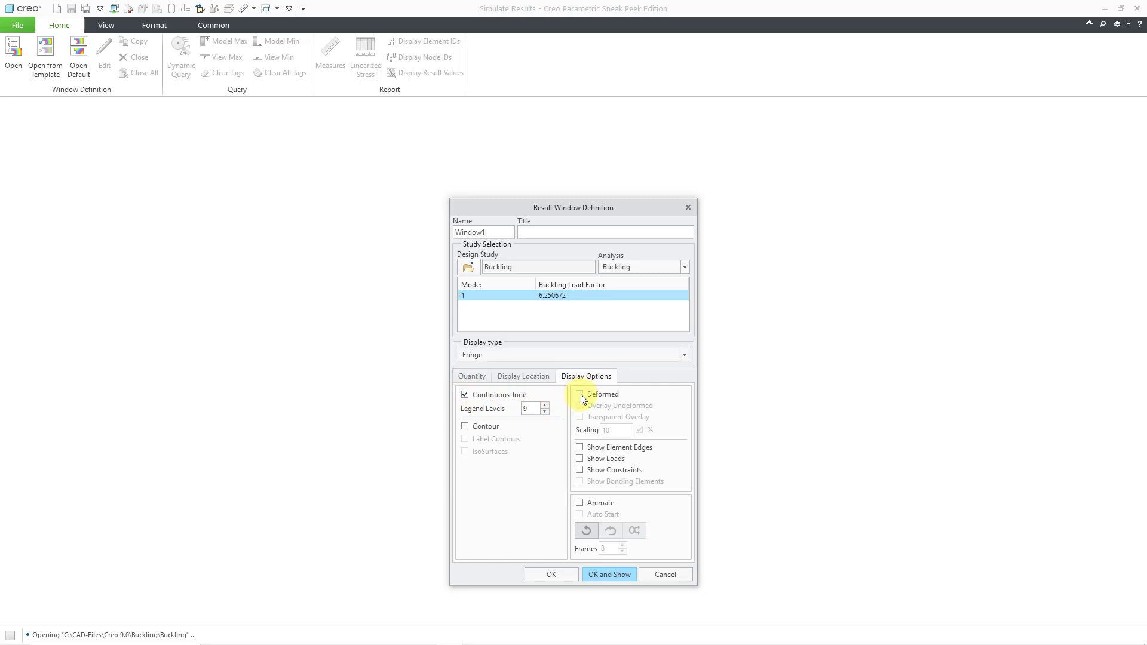
click(580, 393)
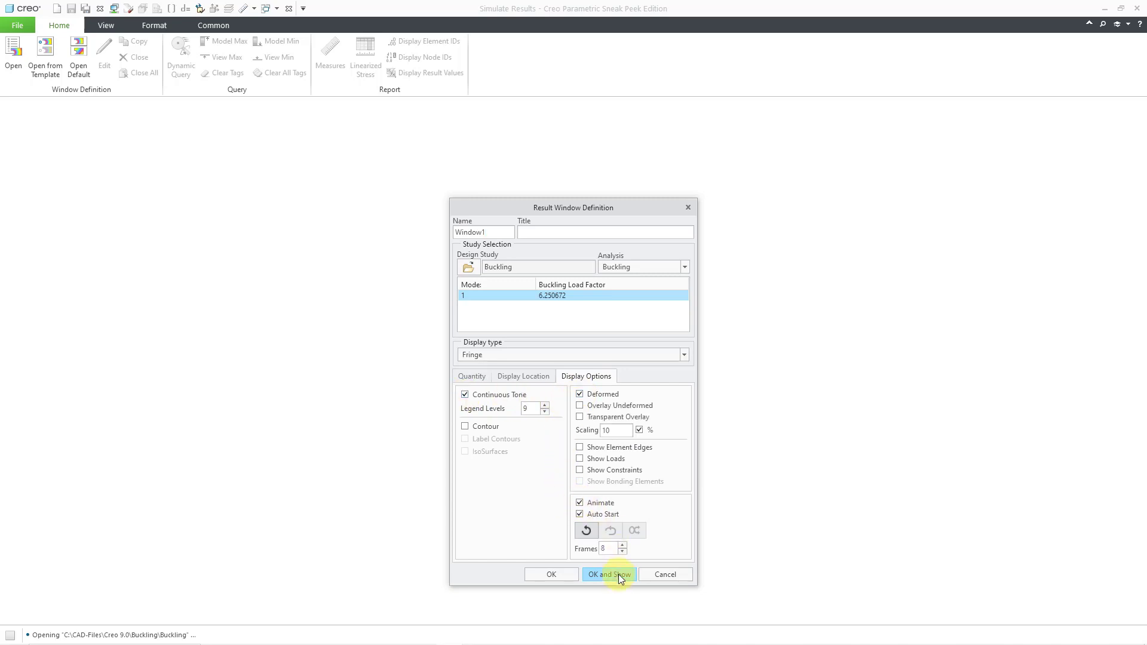
click(608, 575)
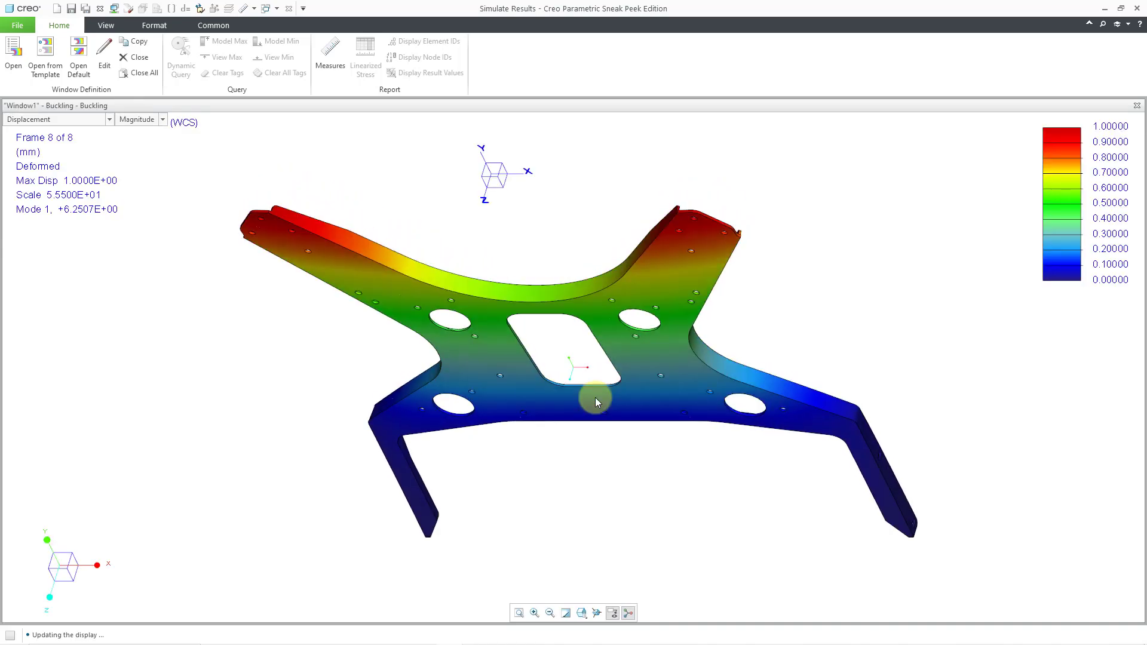